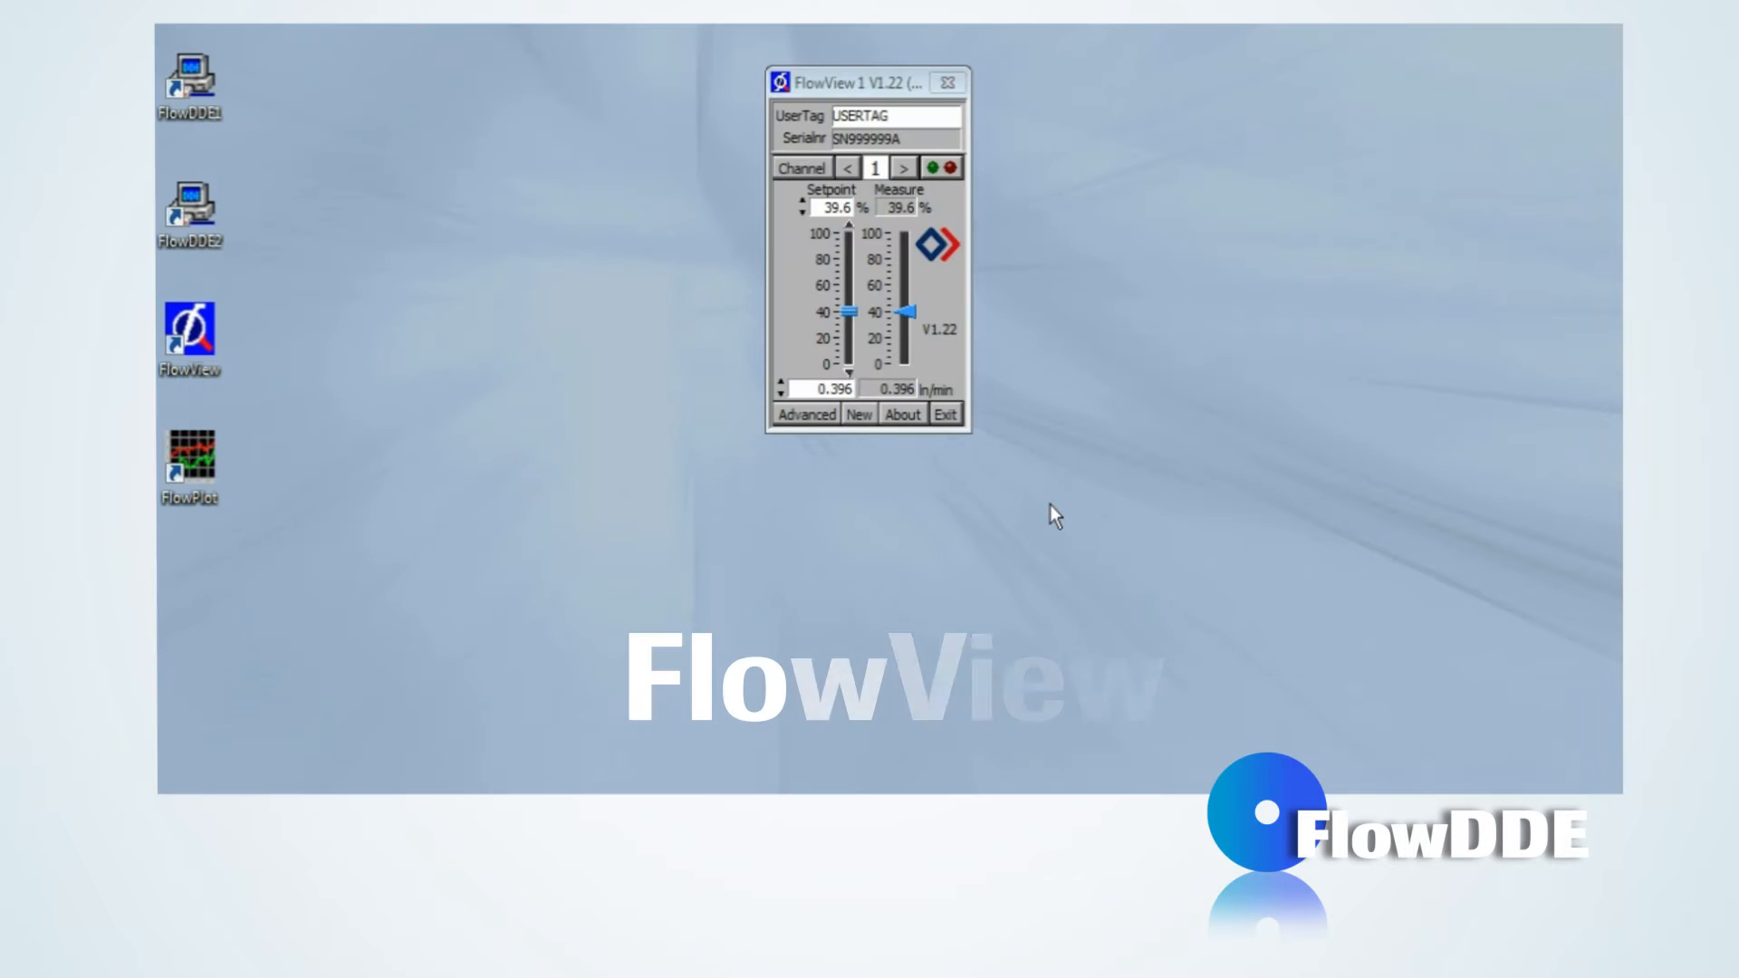
Step: Go to the Bronkhorst Downloads page and scroll to the support software section
double_click(190, 458)
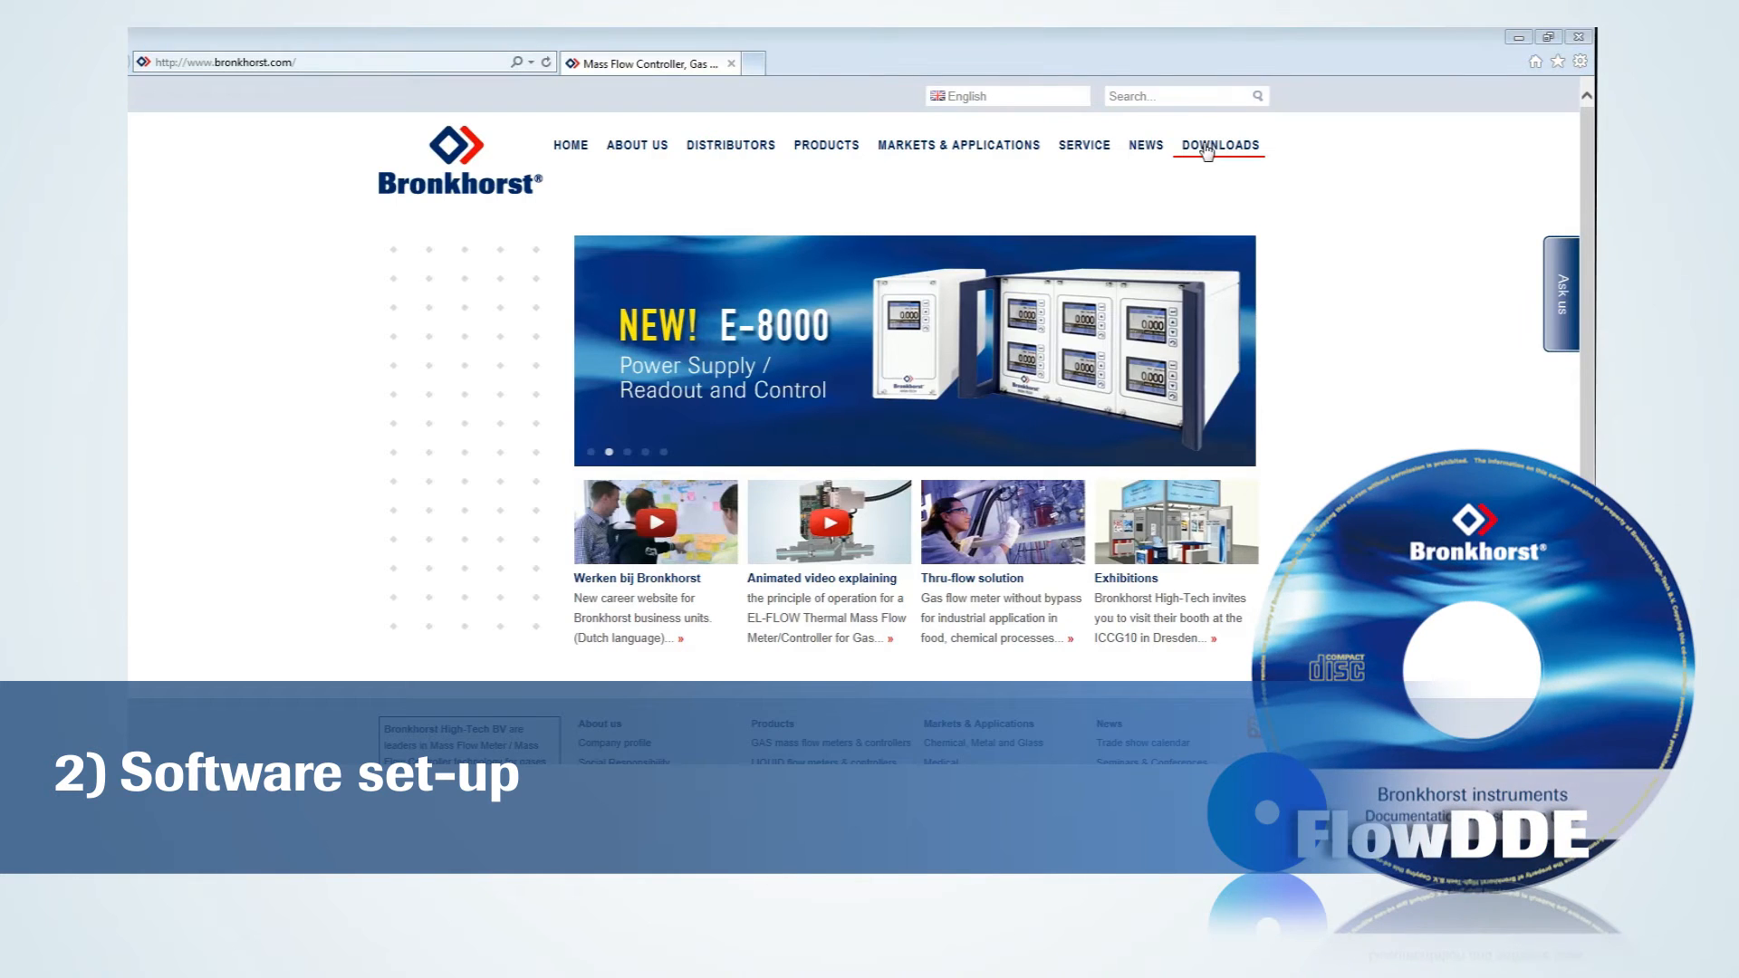
left_click(1219, 144)
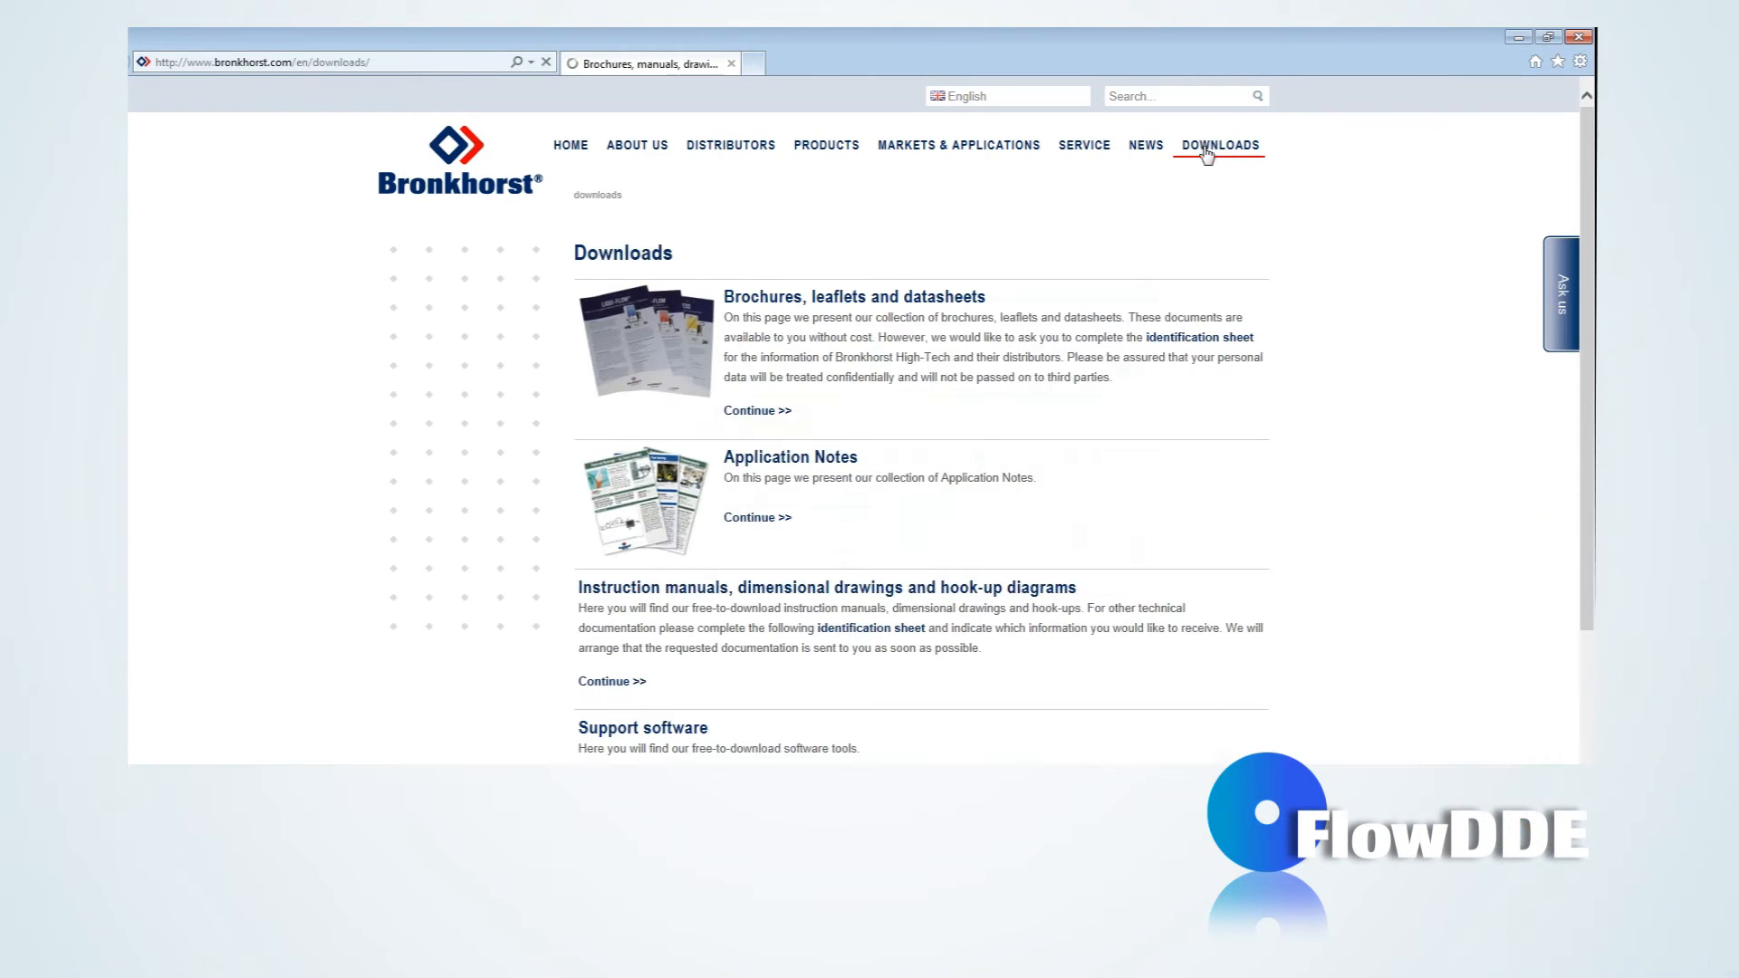
scroll("down", 3)
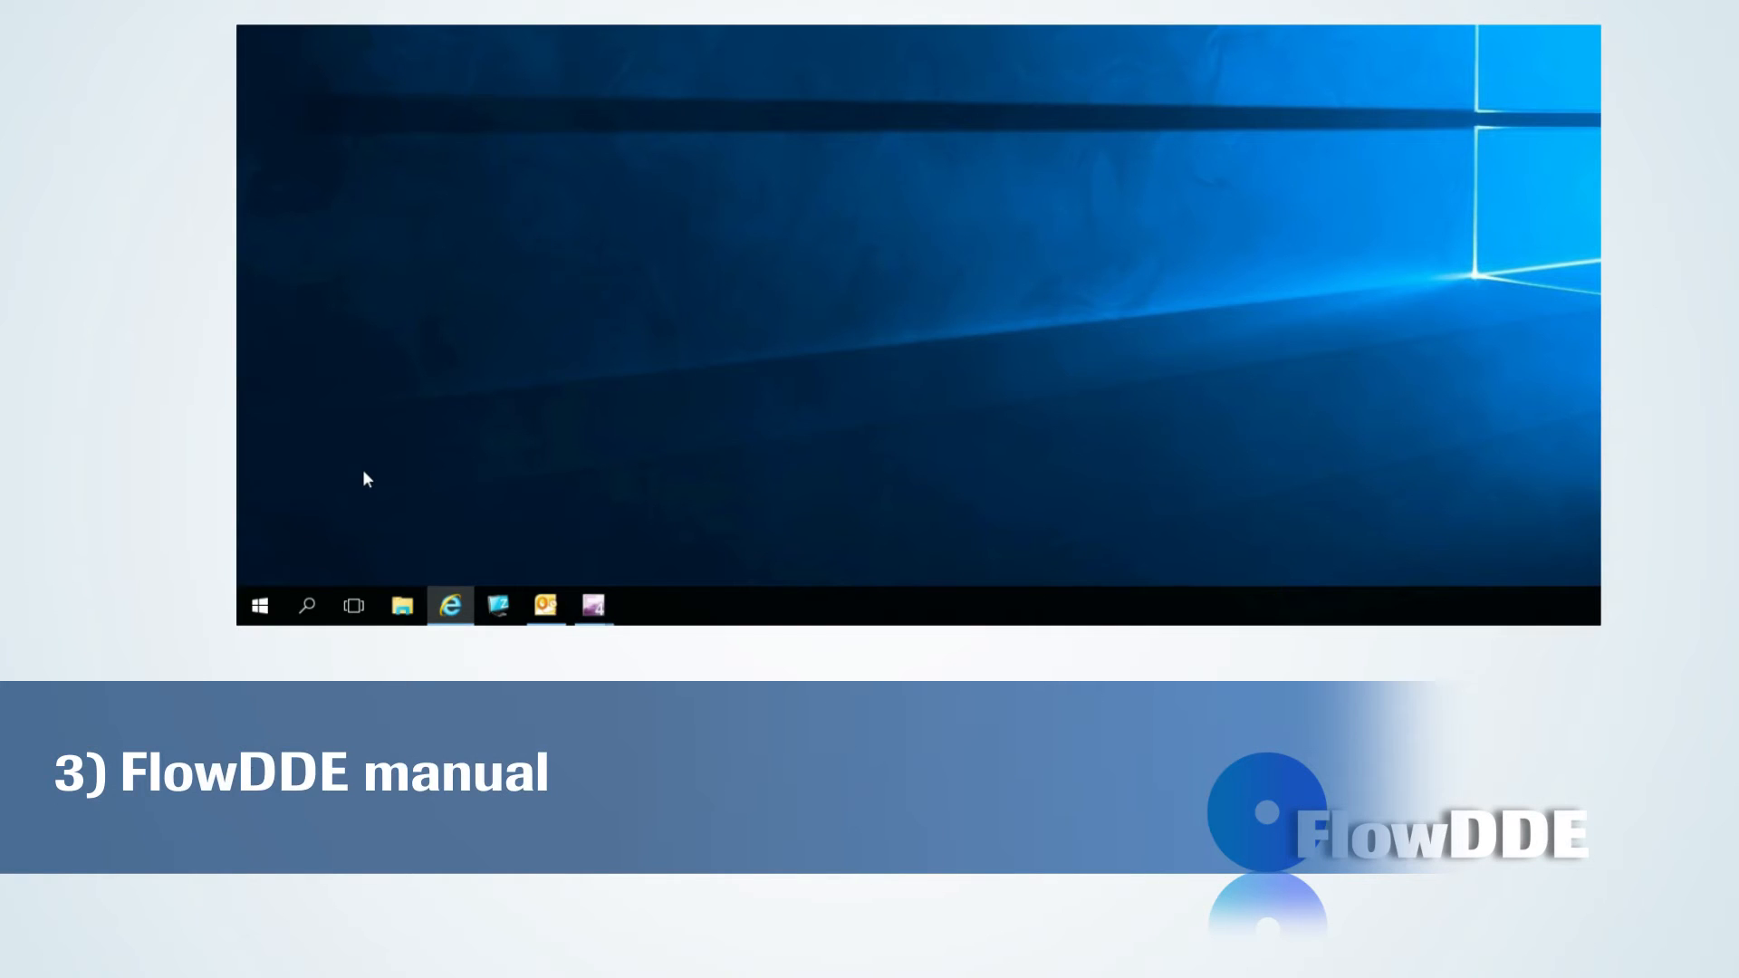
Step: Launch the FlowDDE manual entry from the Bronkhorst folder under All apps
left_click(260, 606)
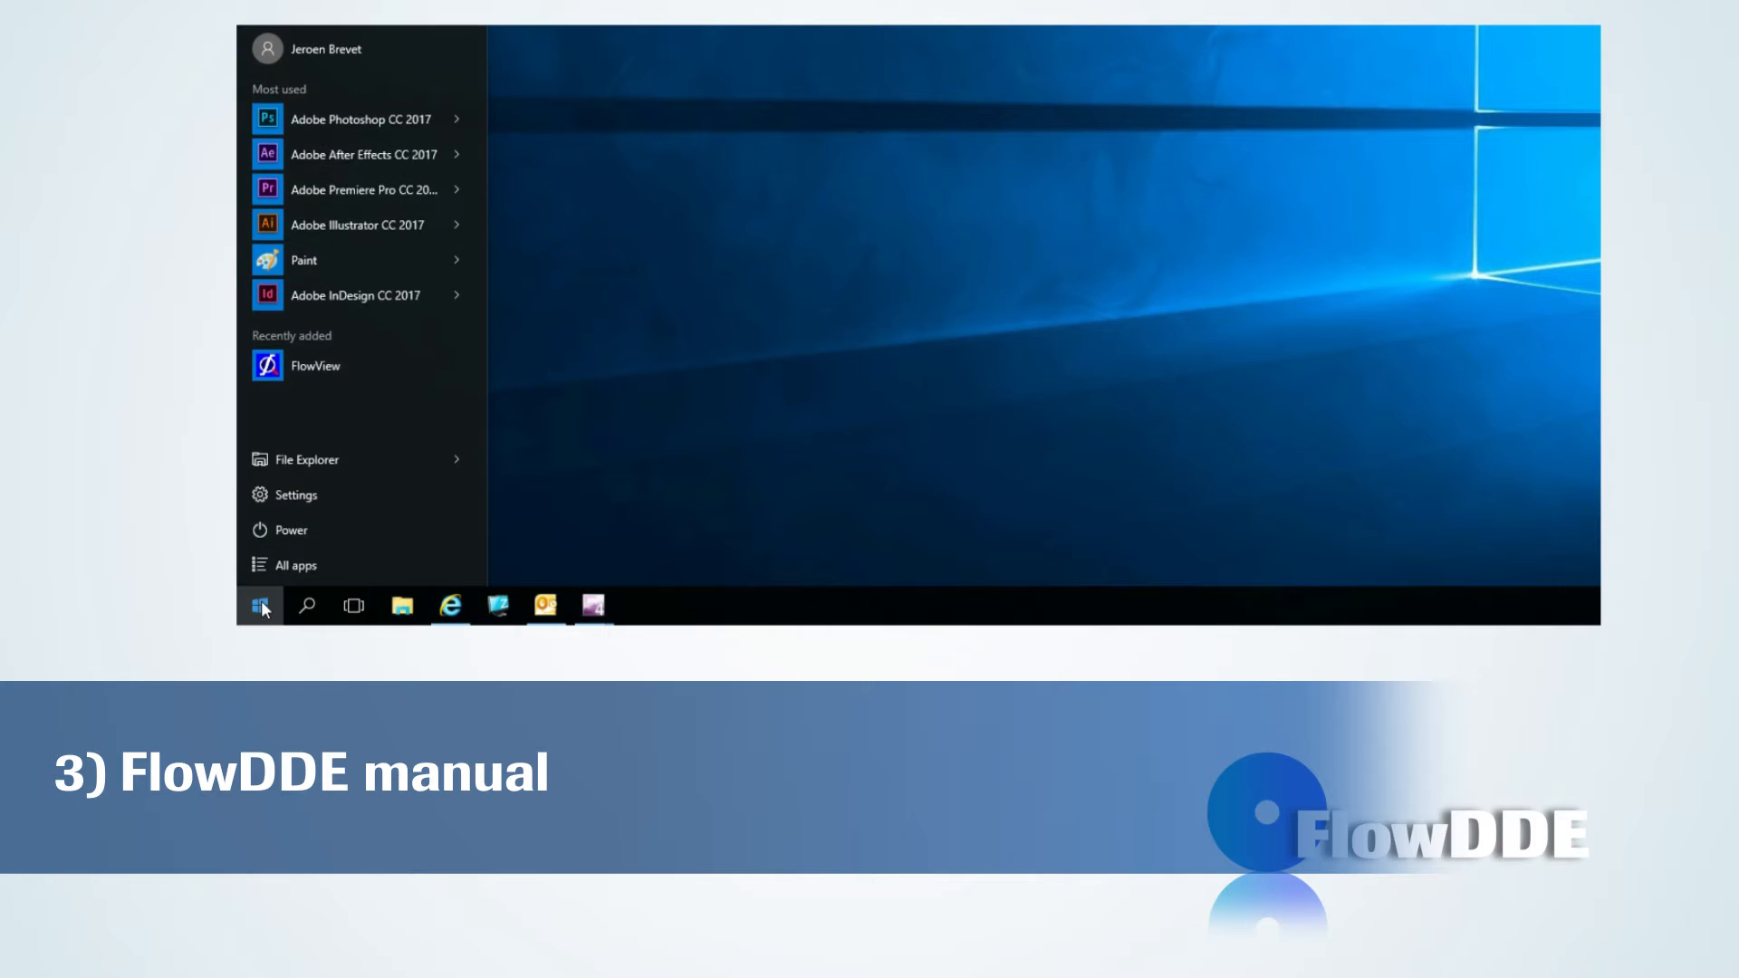
left_click(295, 564)
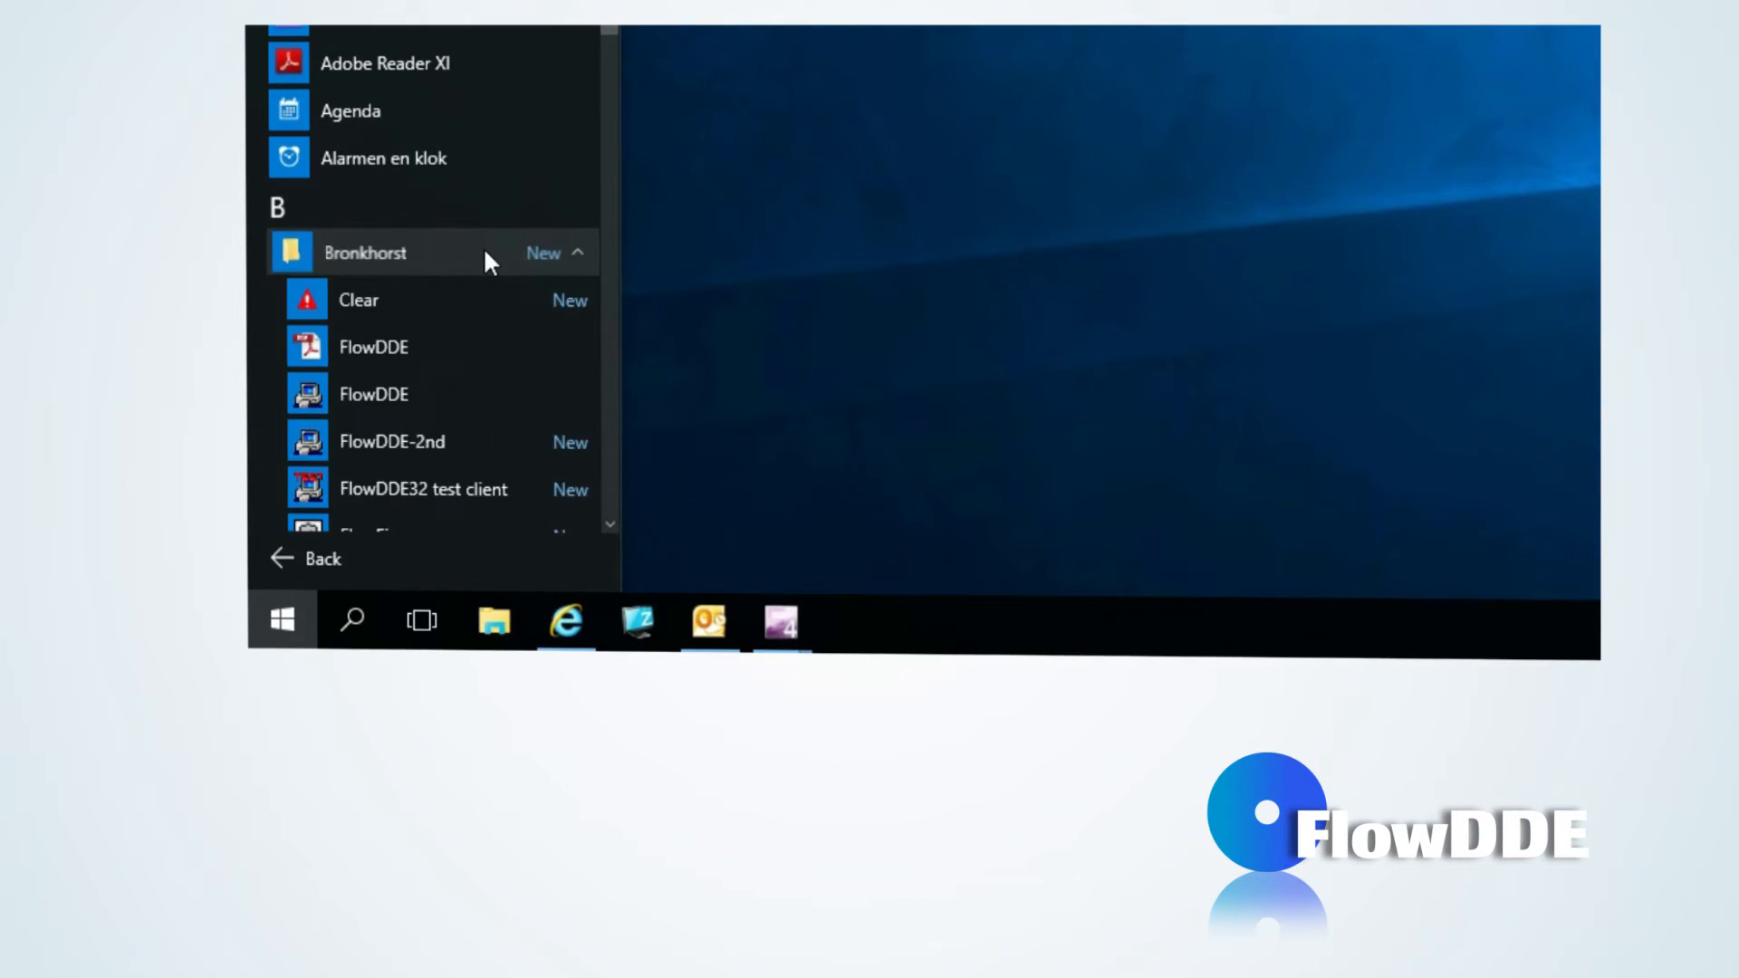
left_click(374, 394)
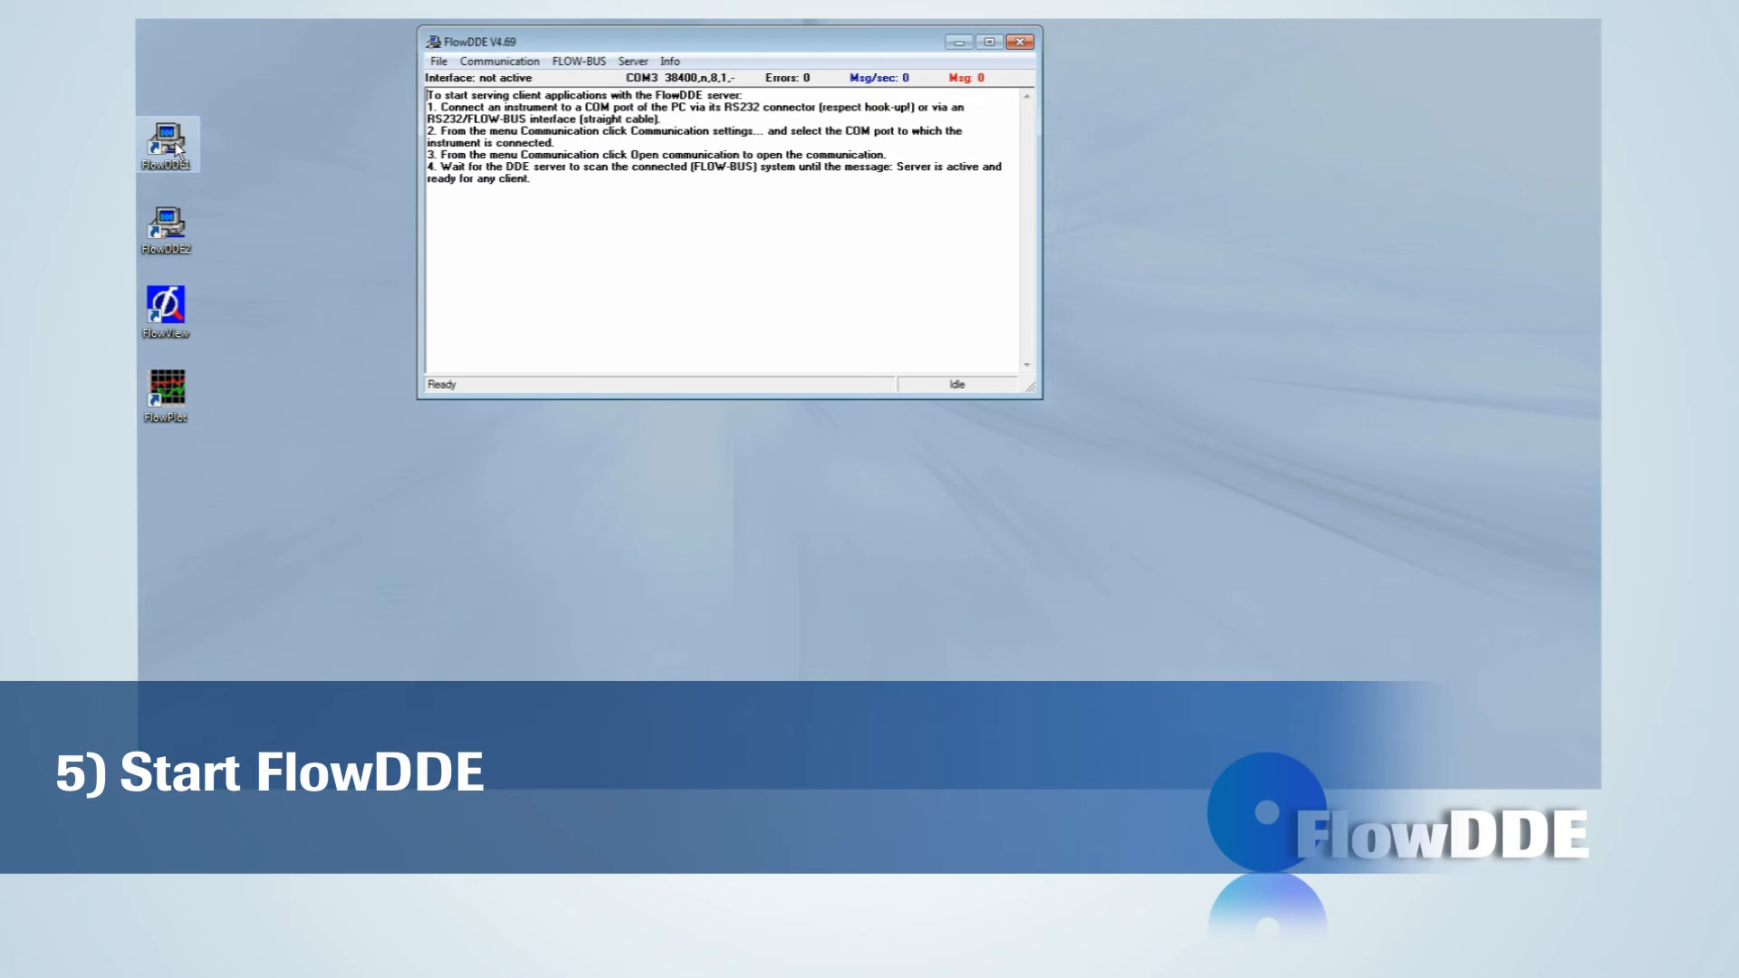
mouse_move(360, 371)
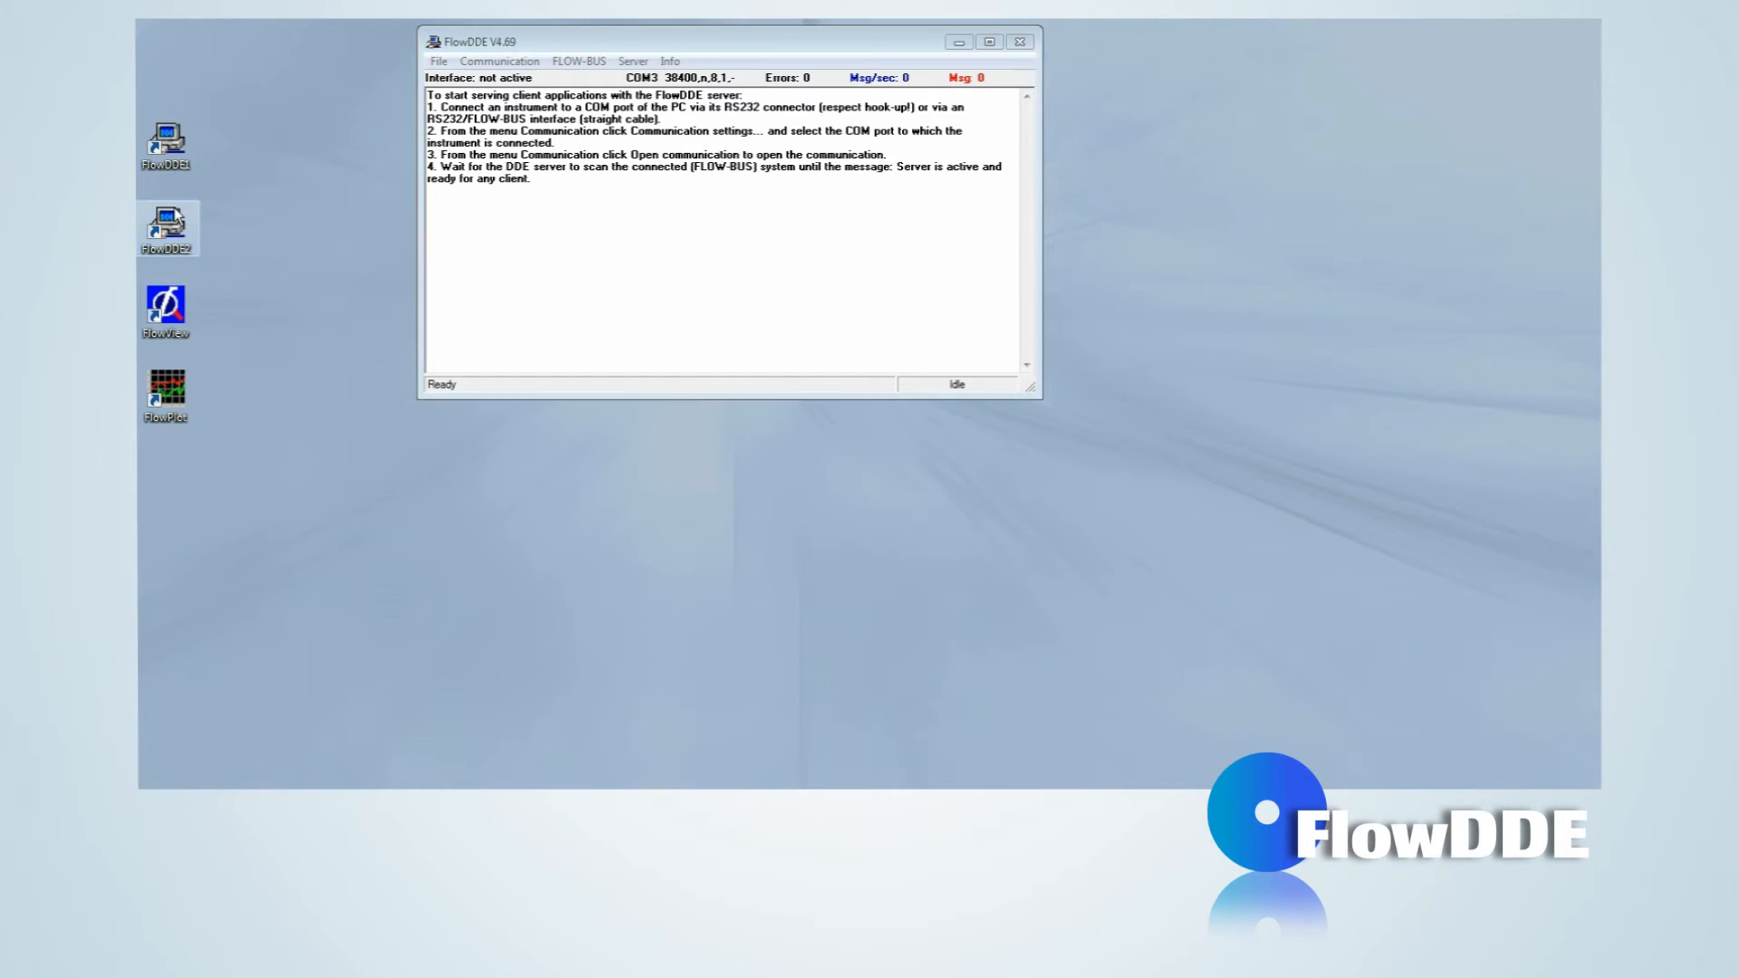
Step: Launch the second FlowDDE instance from the FlowDDE2 desktop icon
double_click(165, 222)
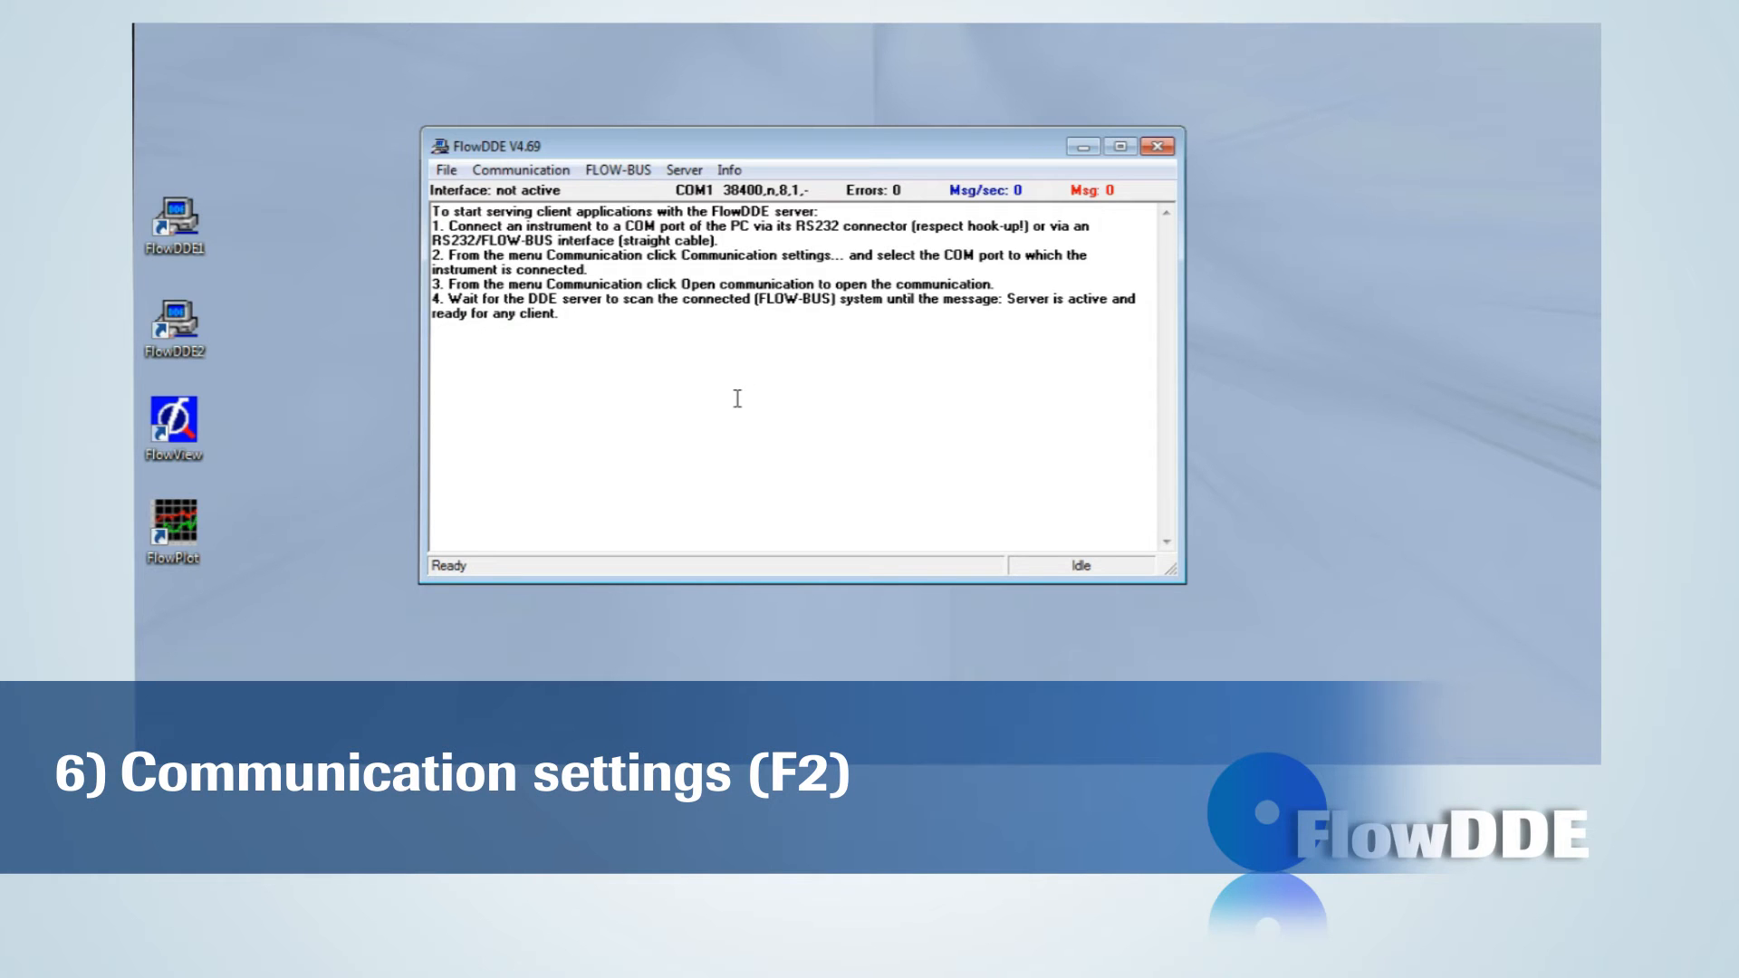
Step: Review Communication settings and keep RS232 COM1 at 38400 baud
left_click(517, 169)
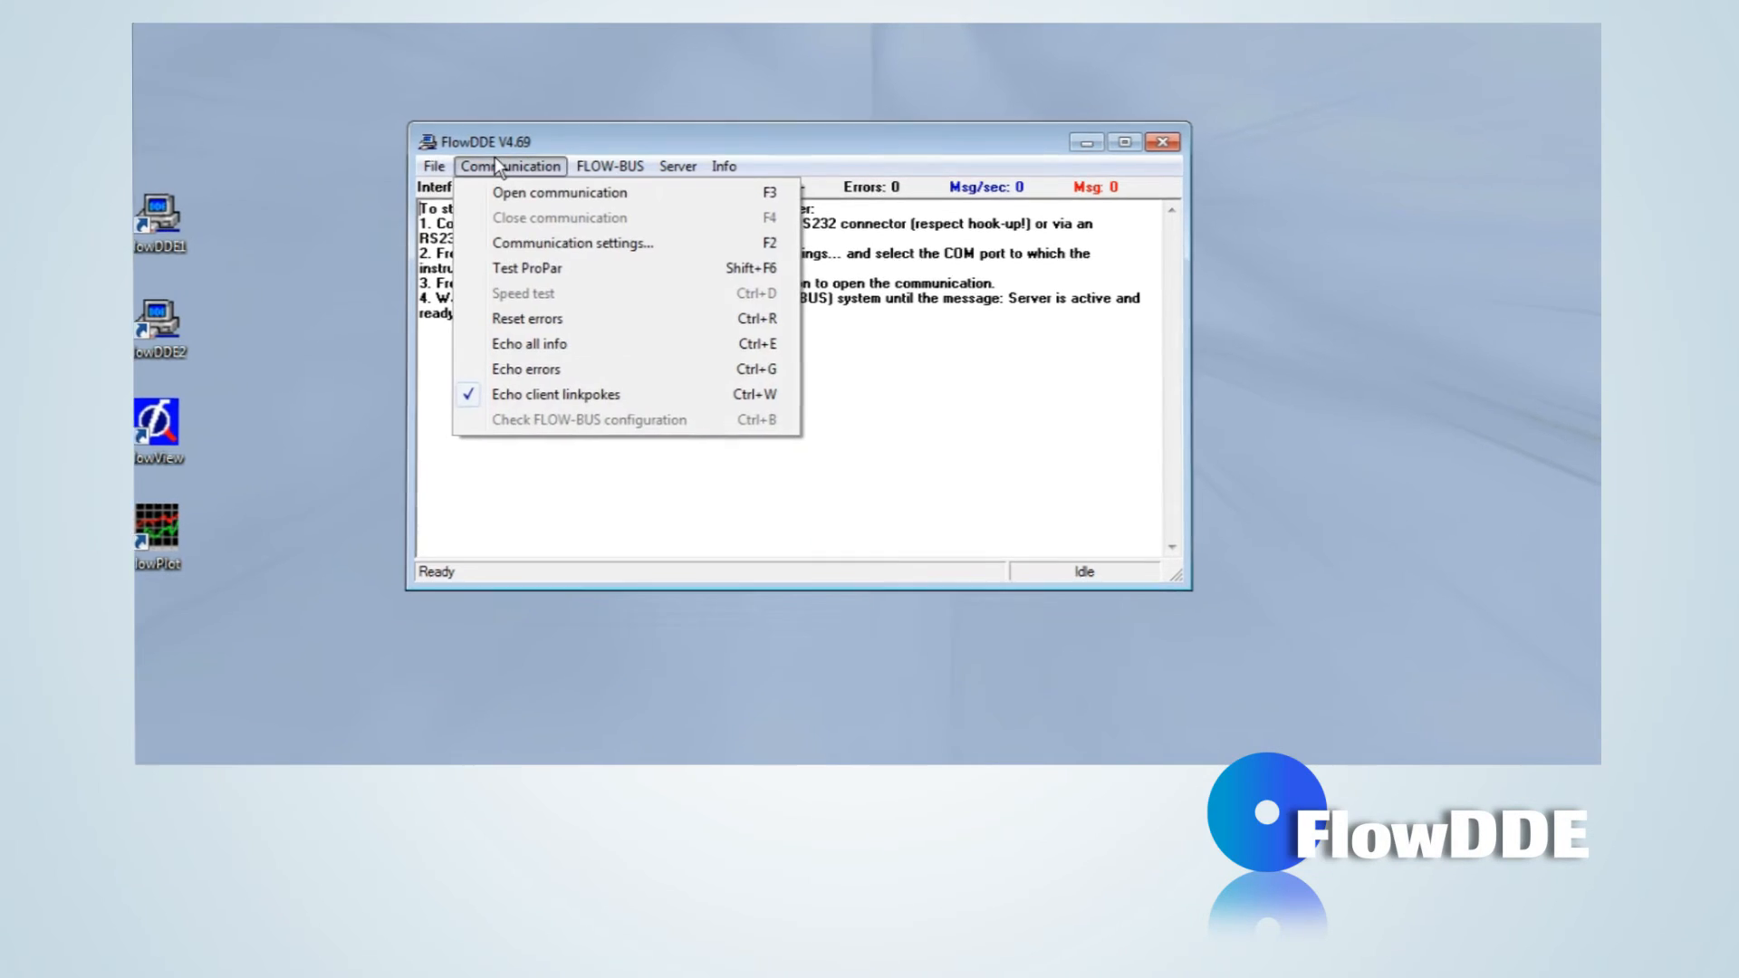
left_click(572, 242)
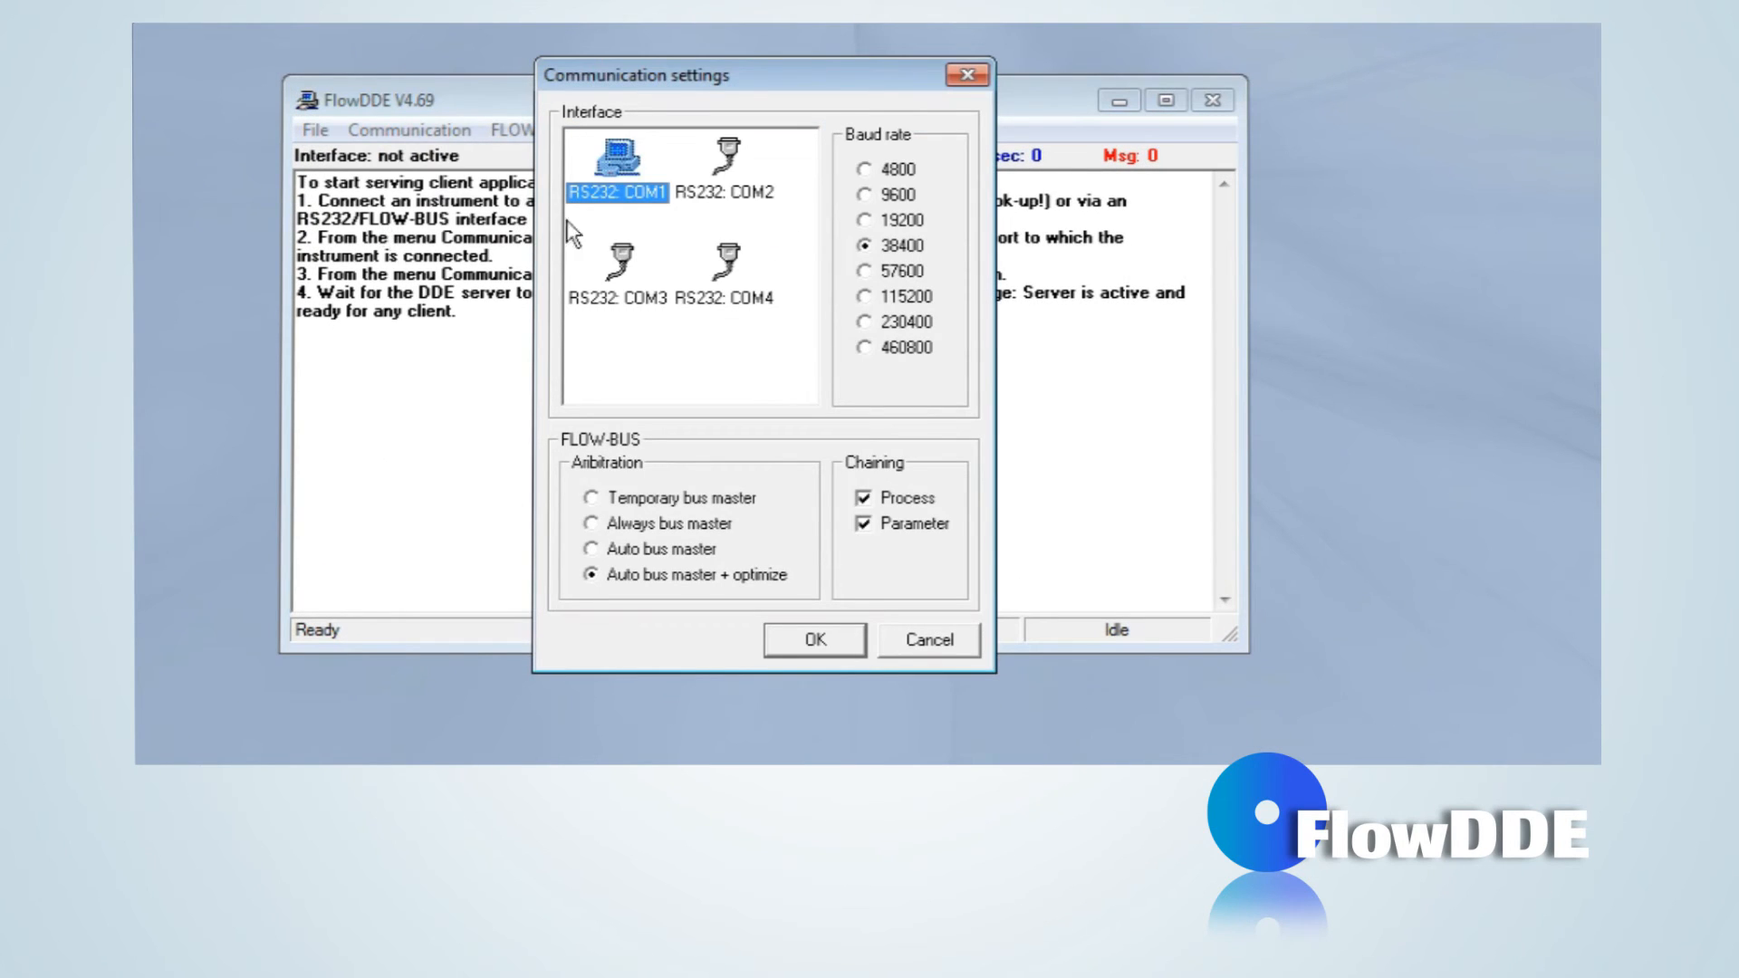
mouse_move(678, 229)
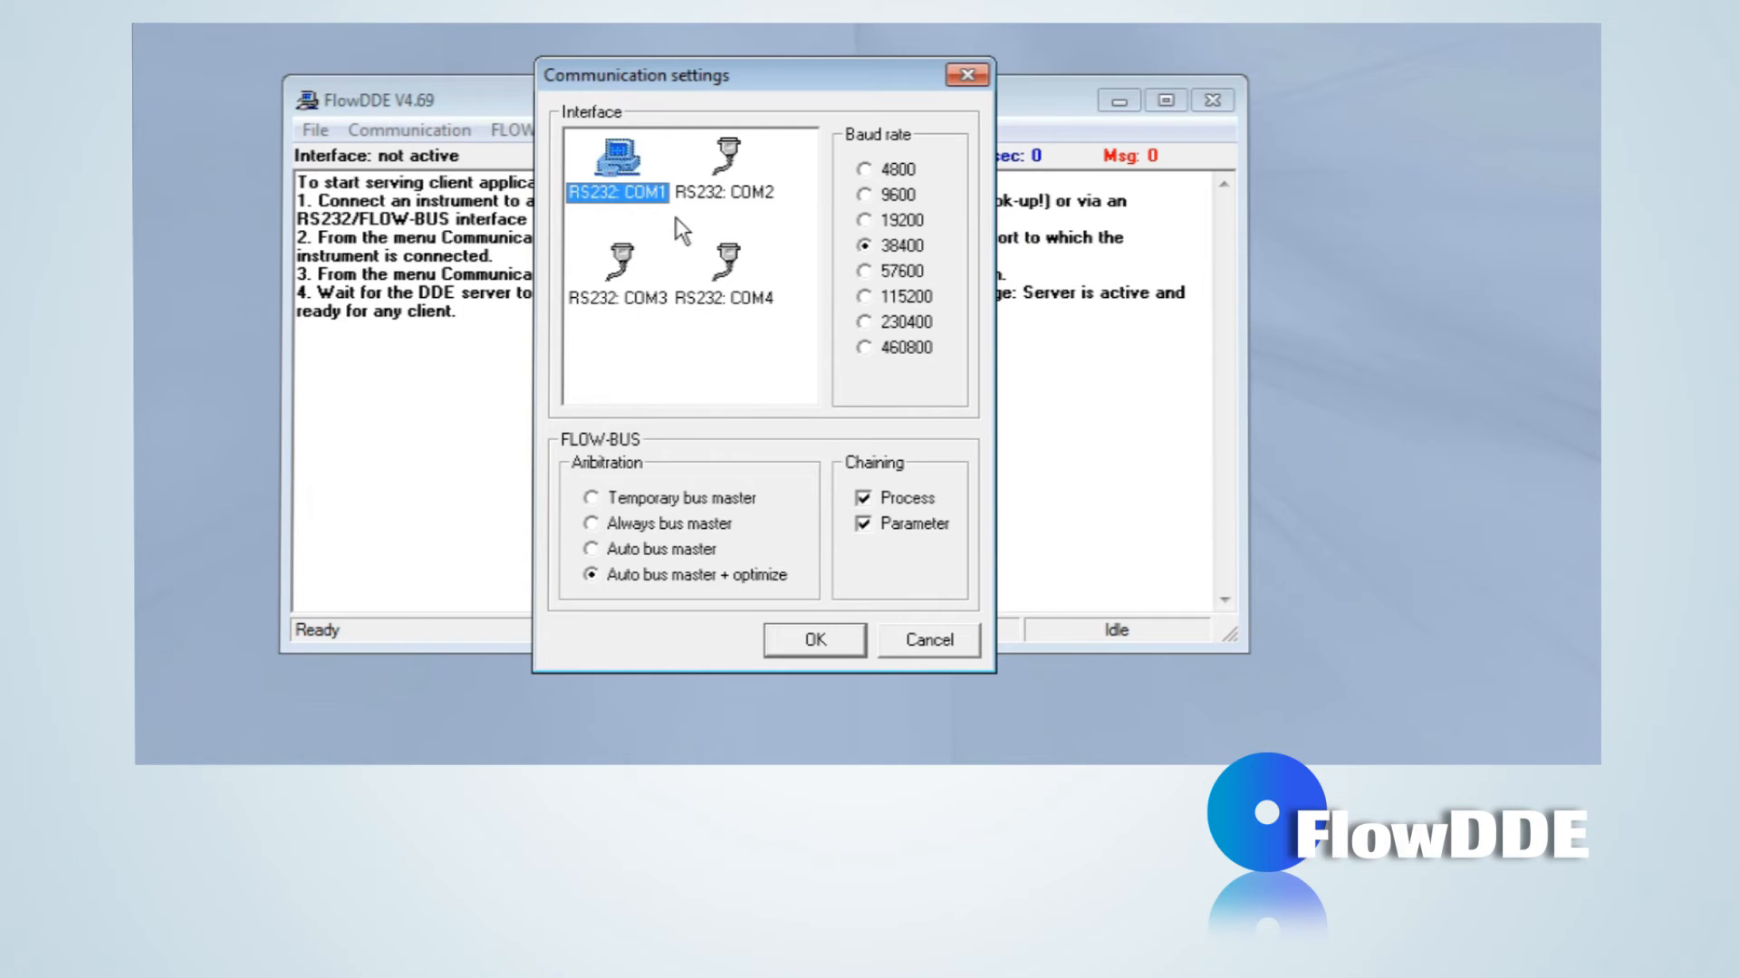
mouse_move(939, 255)
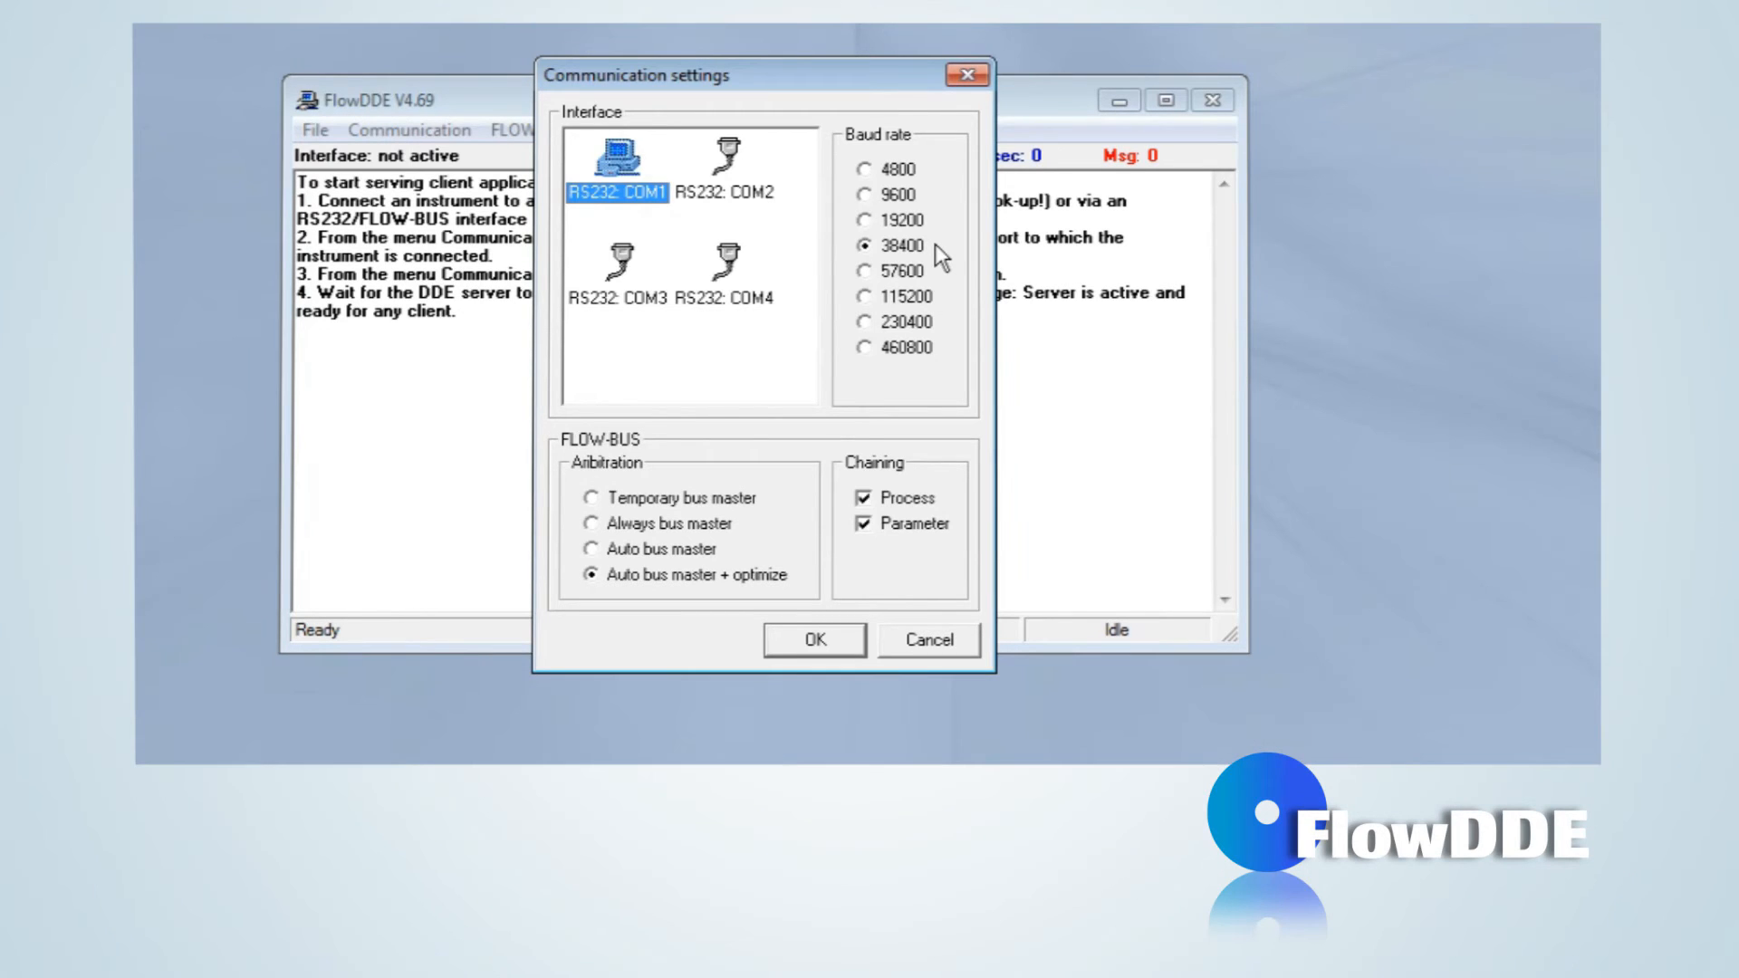
left_click(813, 640)
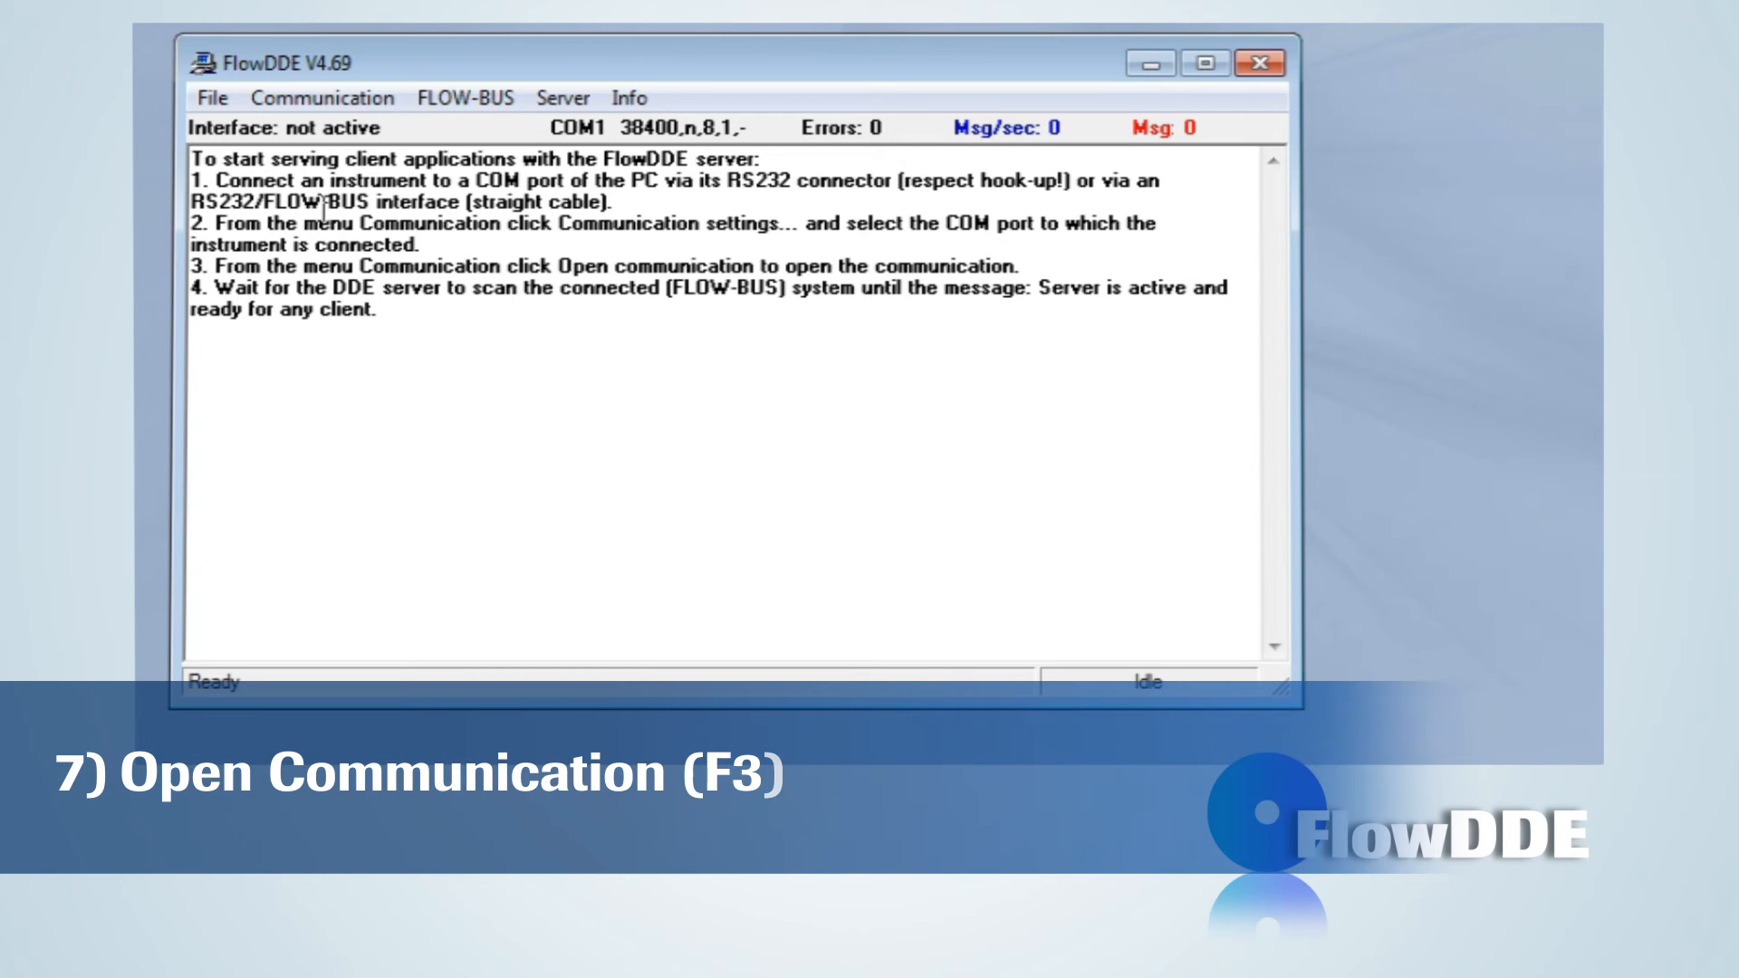
Step: Open FLOW-BUS communication and accept the module type database update
left_click(323, 98)
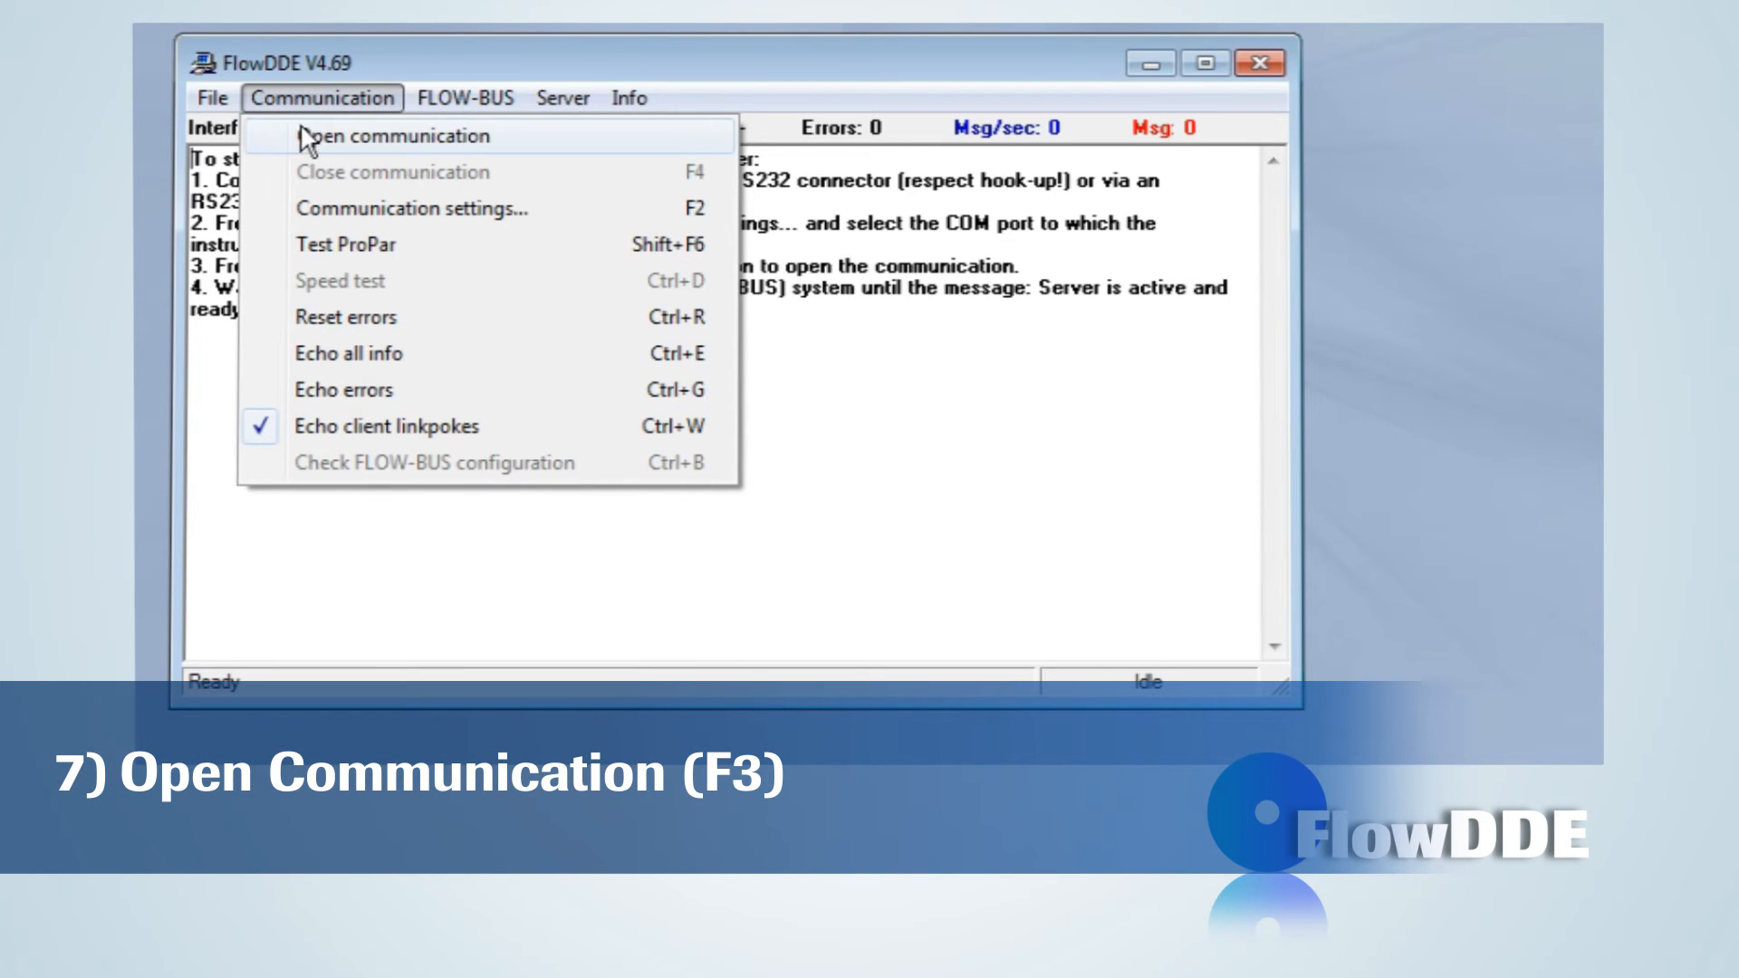
left_click(396, 135)
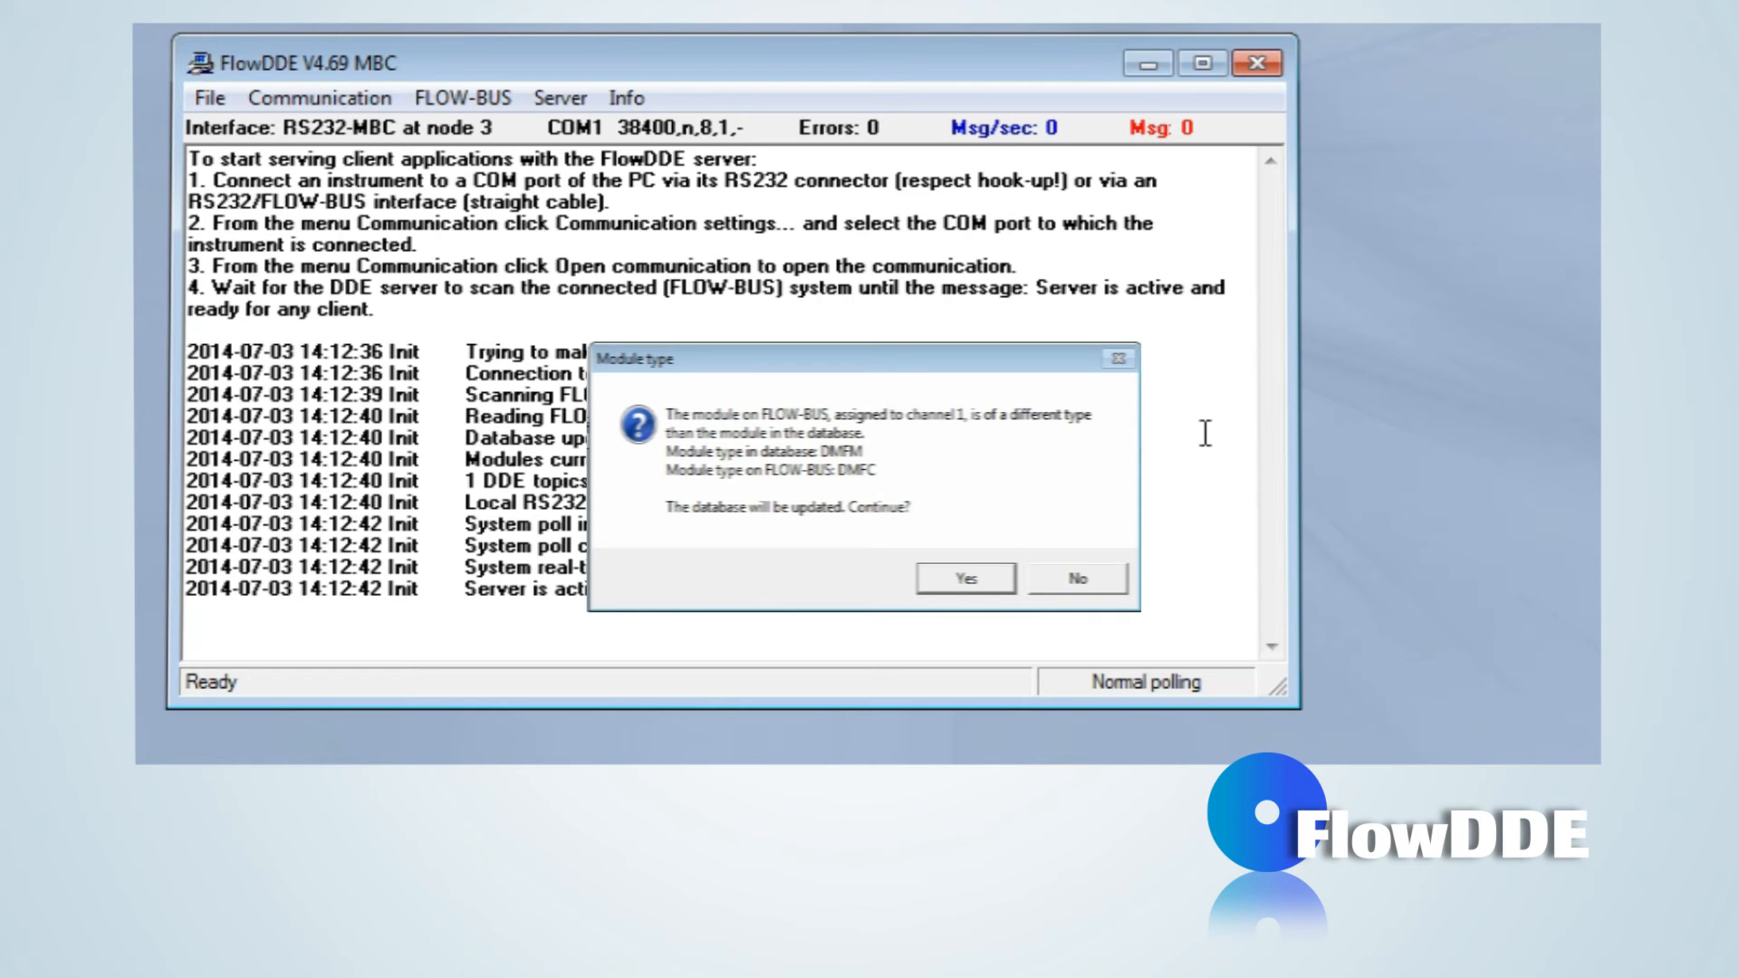
left_click(962, 578)
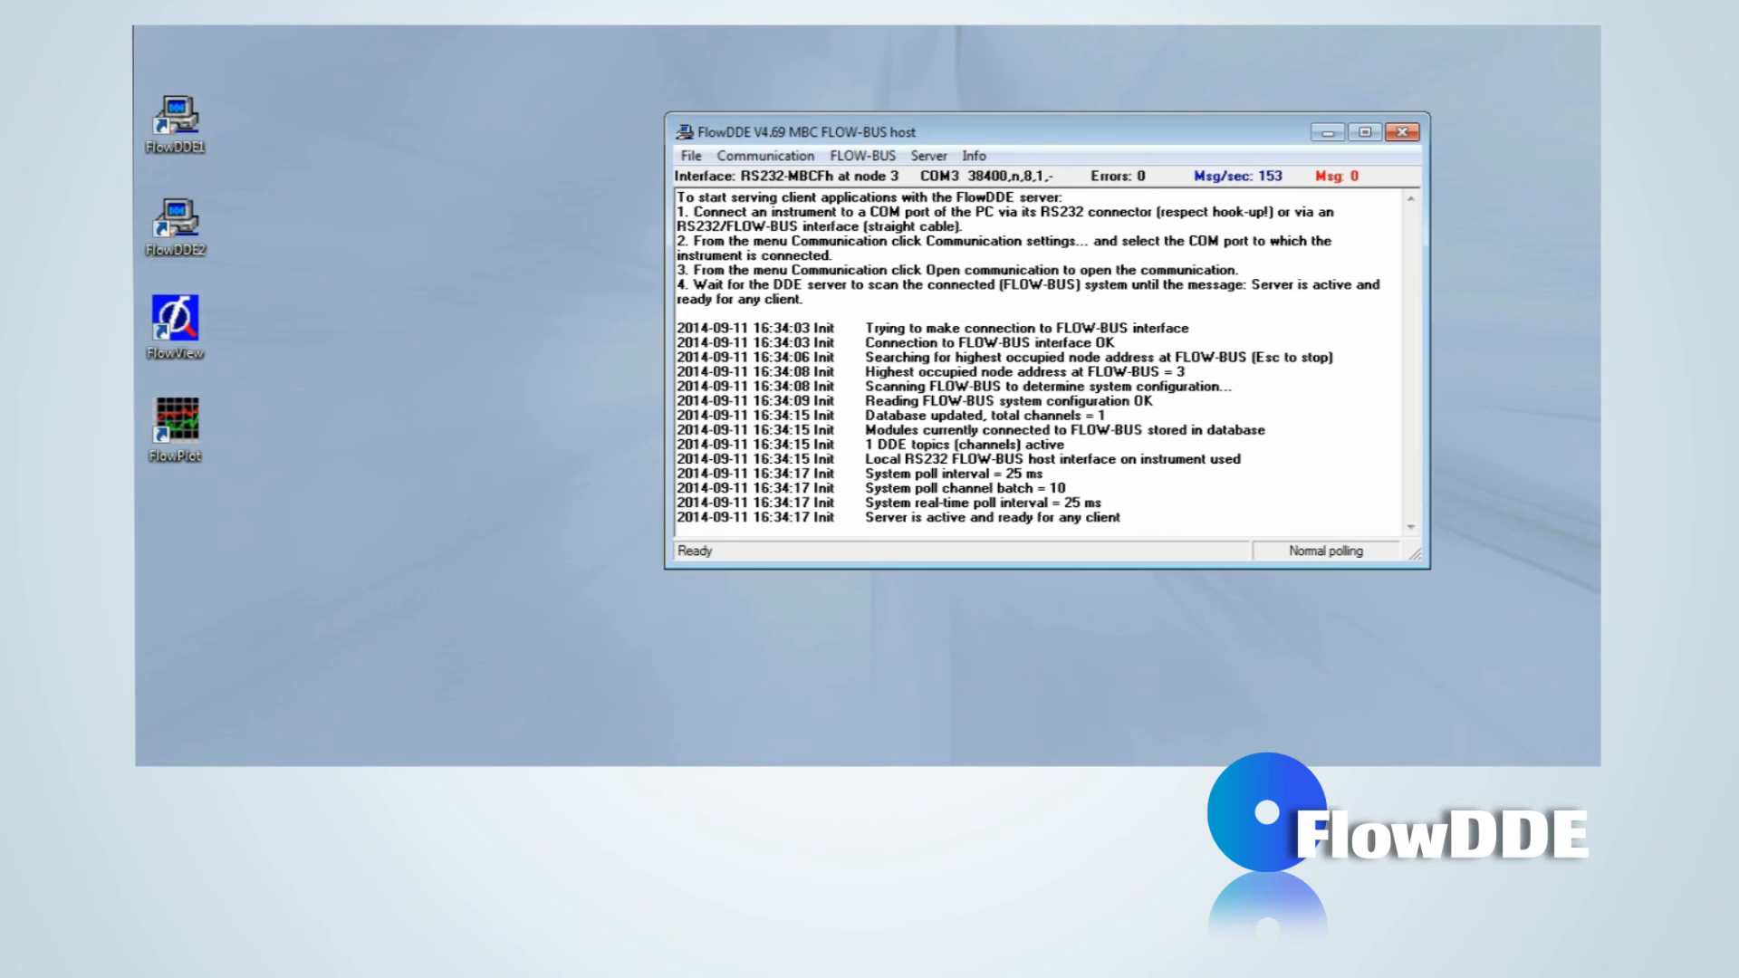
mouse_move(1325, 133)
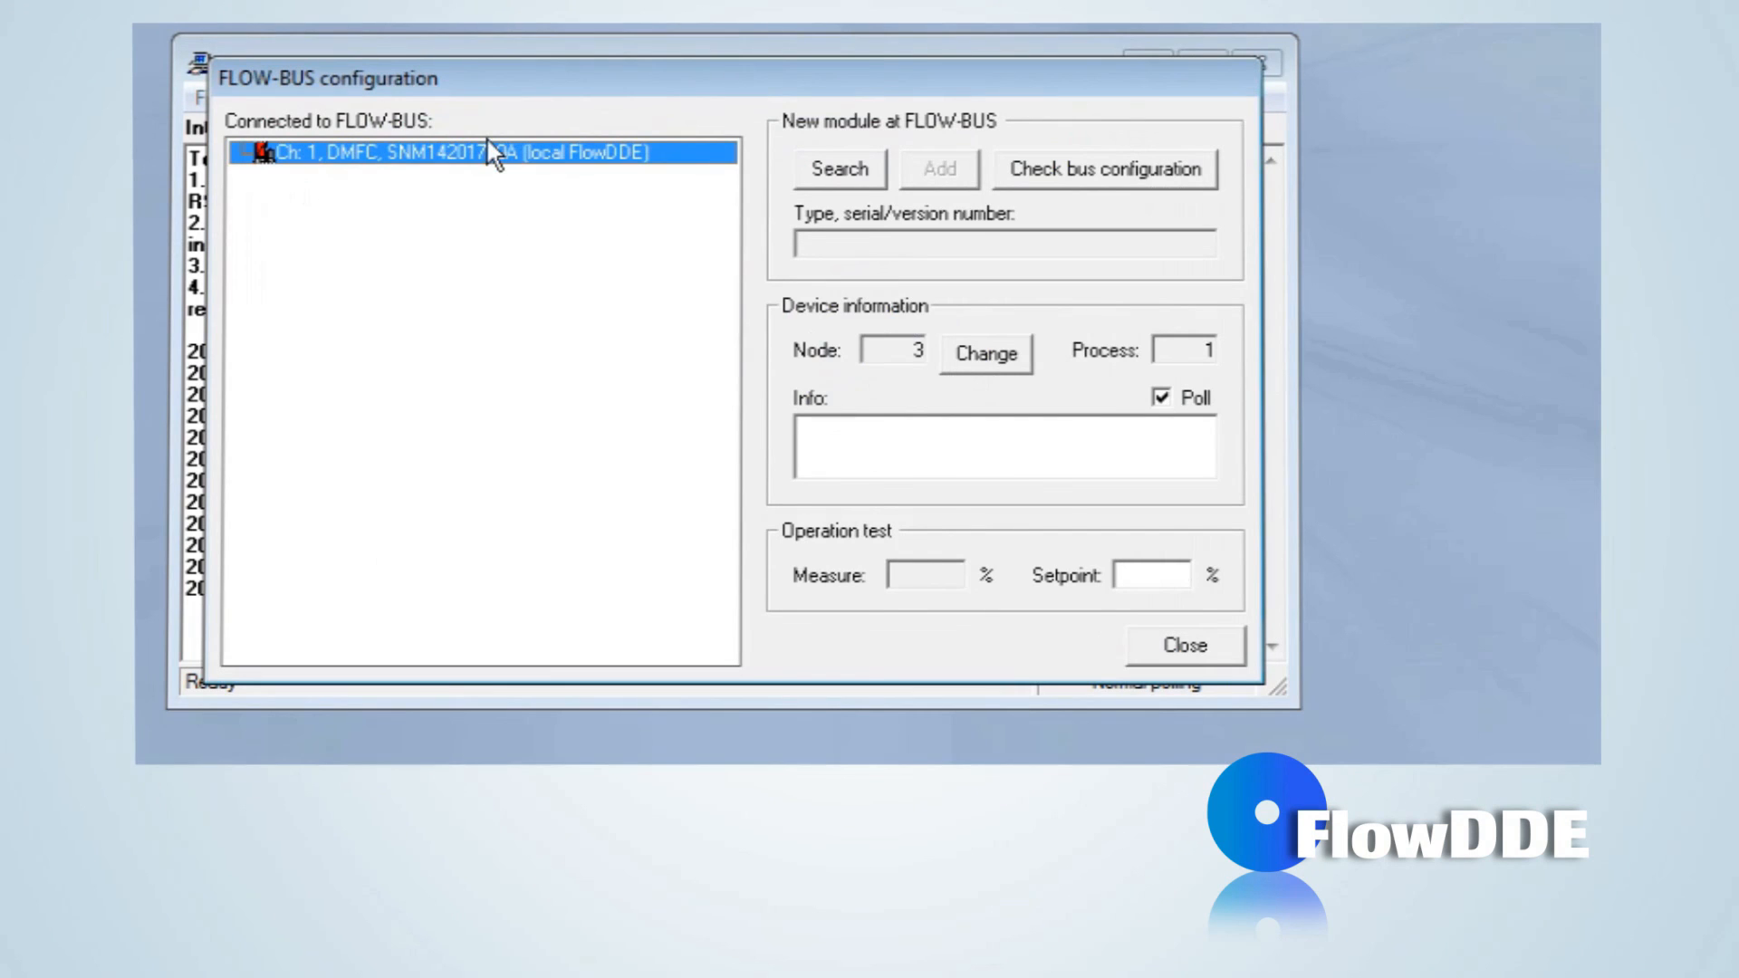
Step: Select the Ch: 1 DMFC entry at node 3 in the FLOW-BUS configuration
left_click(1182, 644)
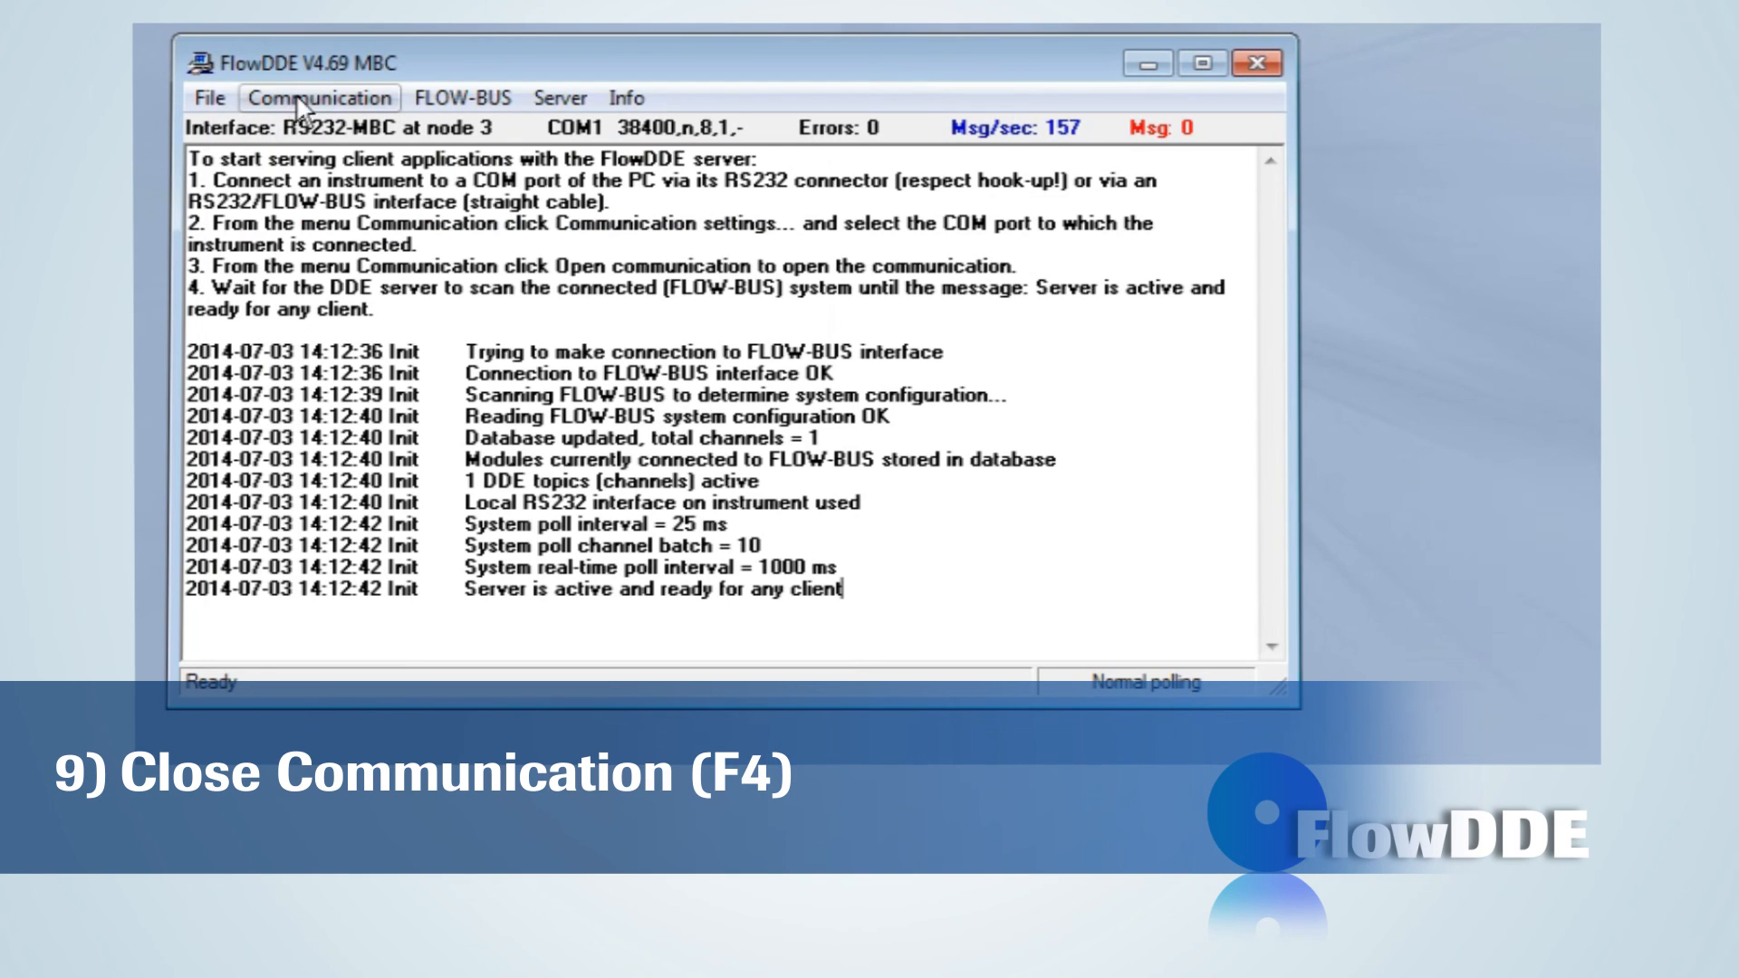
Step: Close FLOW-BUS communication via Communication > Close communication
left_click(320, 97)
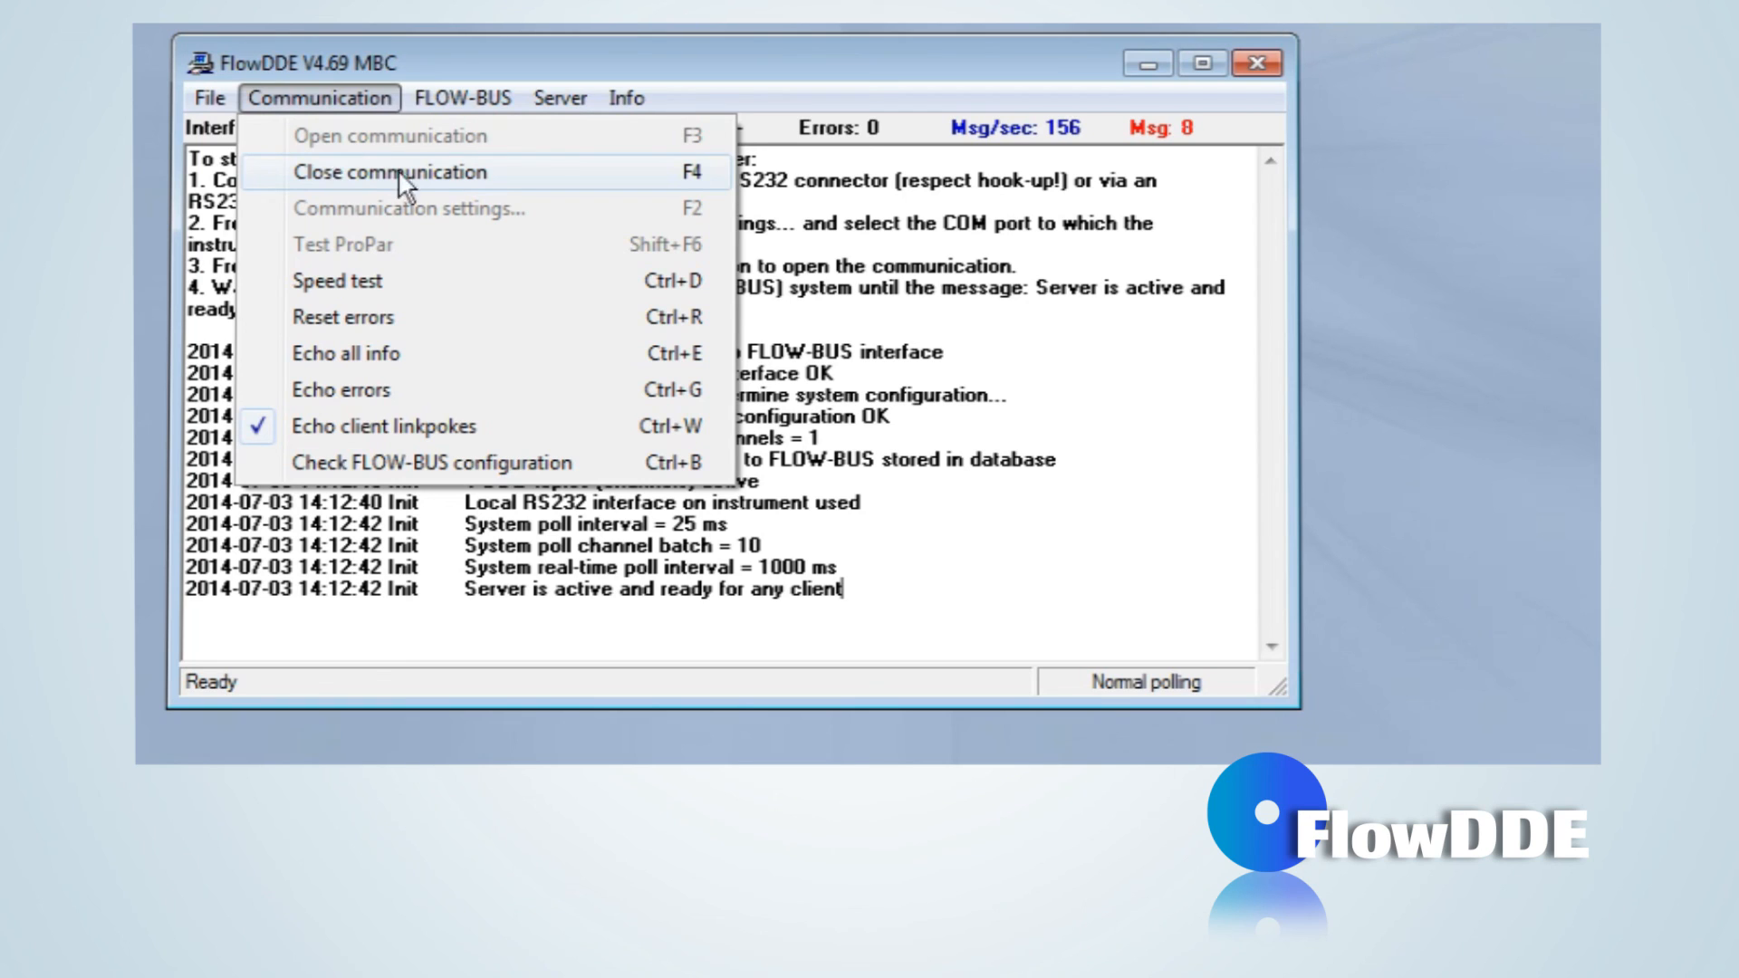
left_click(390, 172)
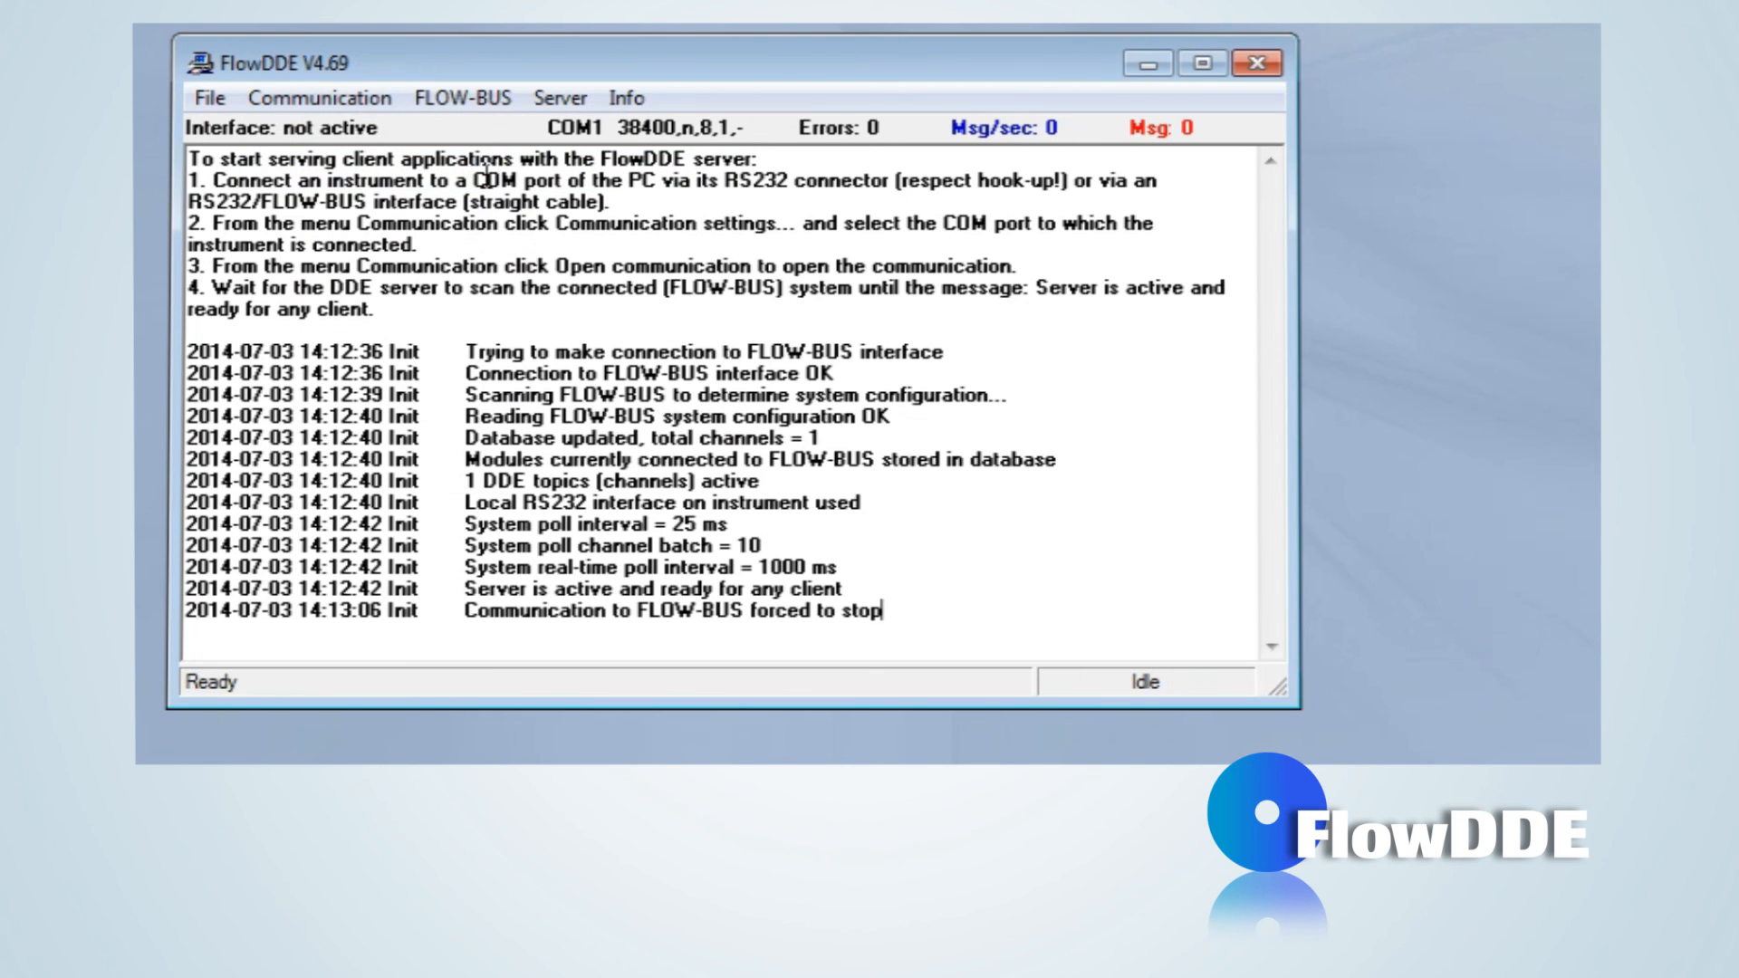